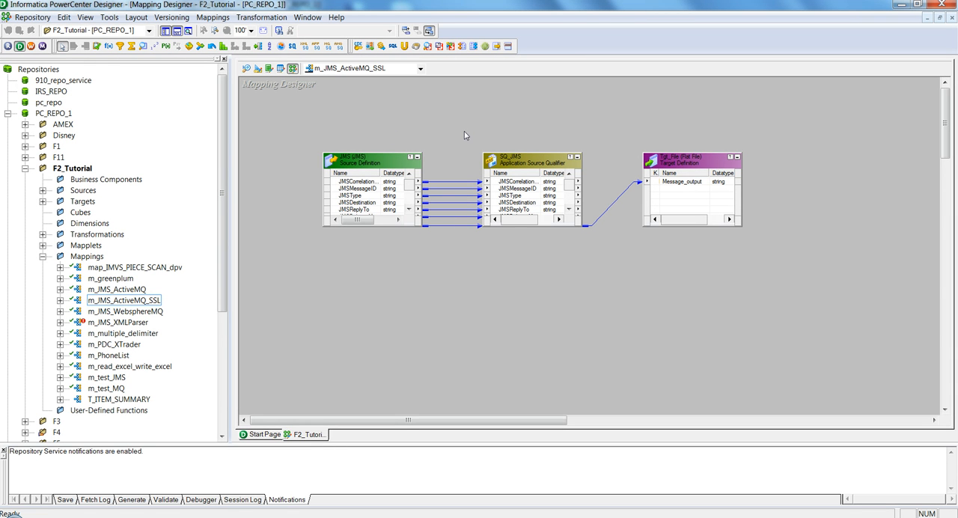
mouse_move(386, 144)
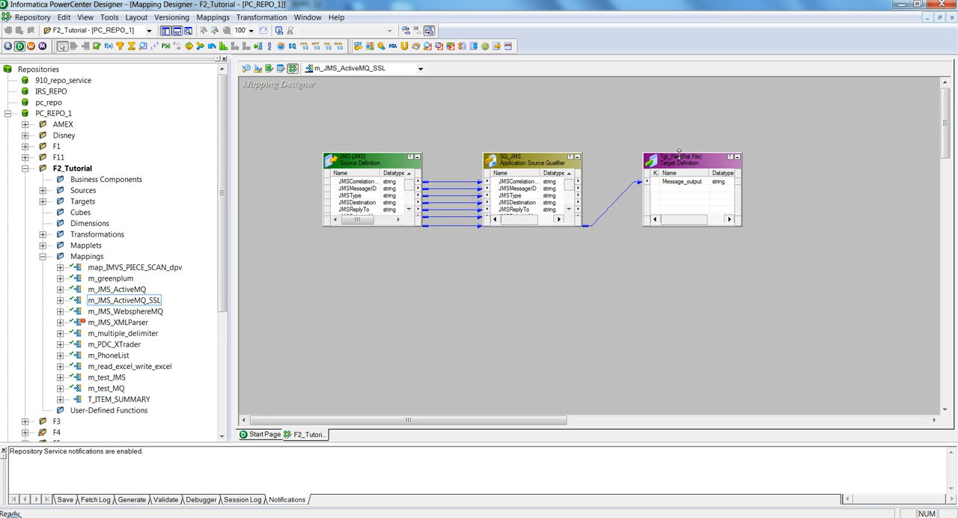
mouse_move(582, 229)
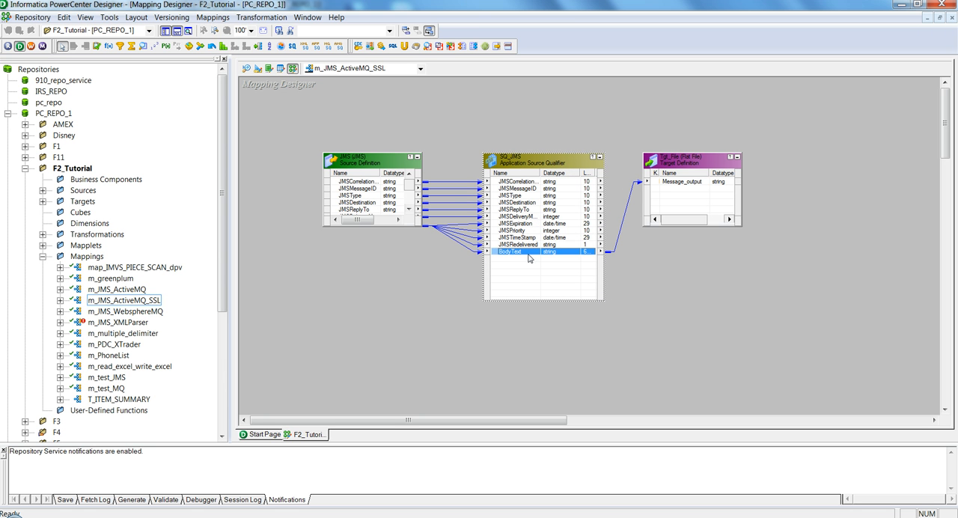
mouse_move(687, 189)
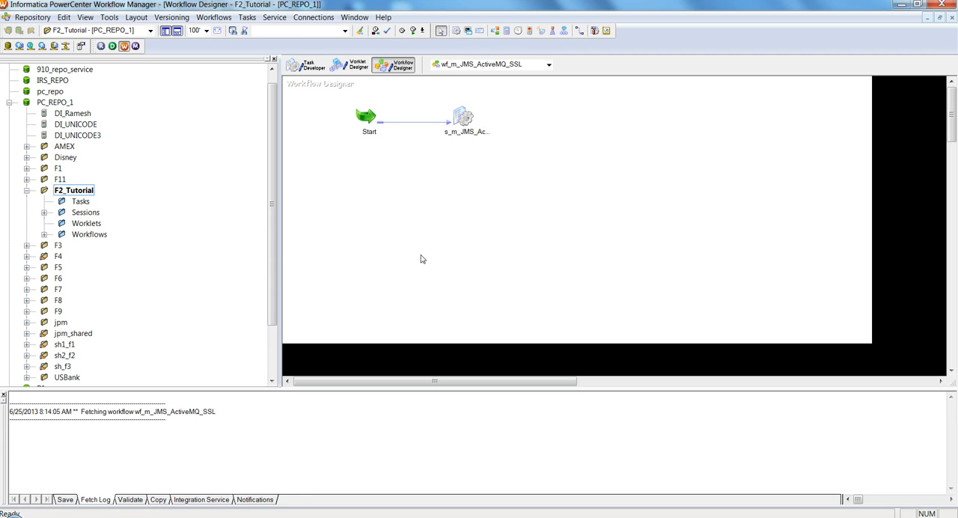
Step: Show s_m_JMS_ActiveMQ_SSL's Mapping settings for SQ_JMS and open the JNDI_Connection_ActiveMQ definition
left_click(463, 117)
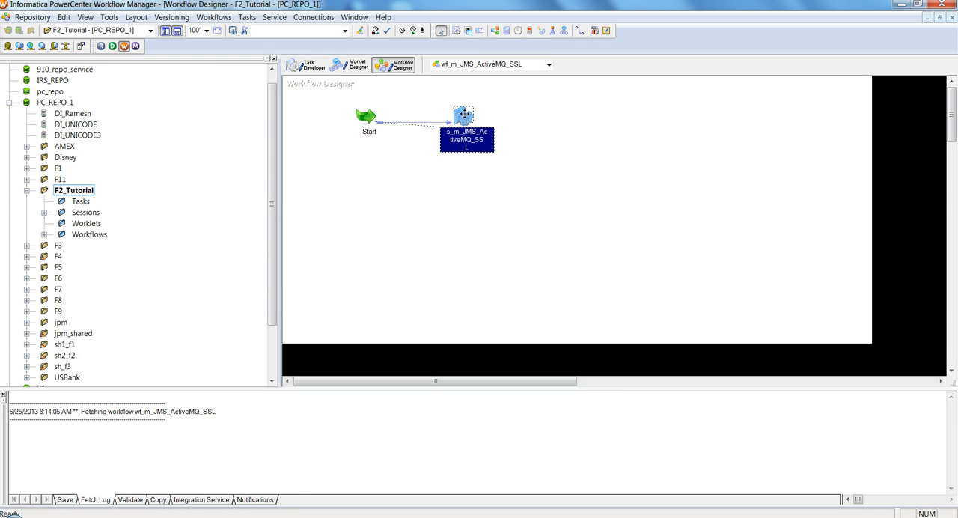
double_click(463, 115)
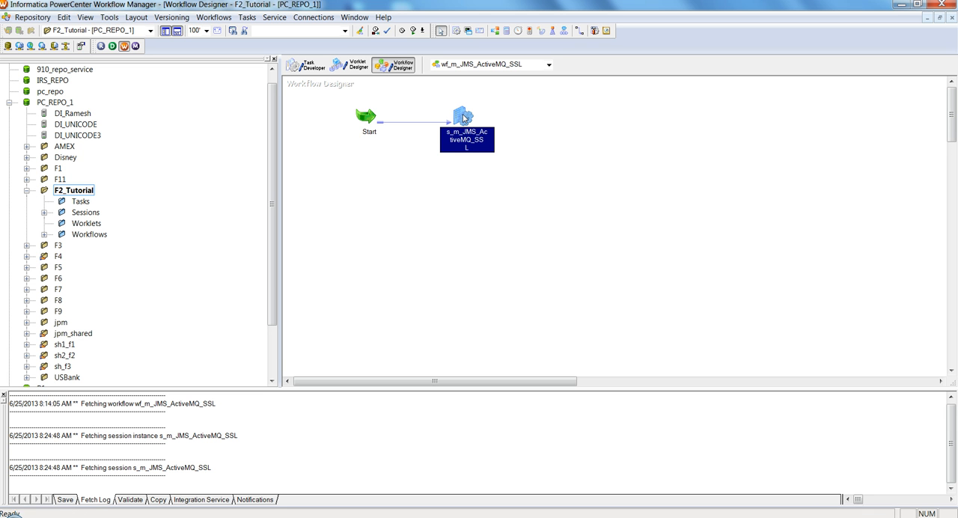
double_click(466, 131)
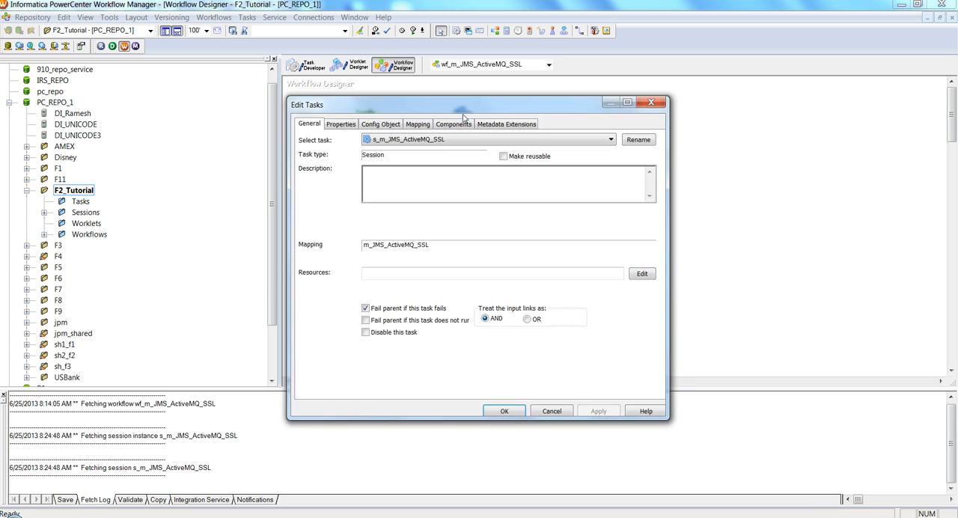
left_click(417, 124)
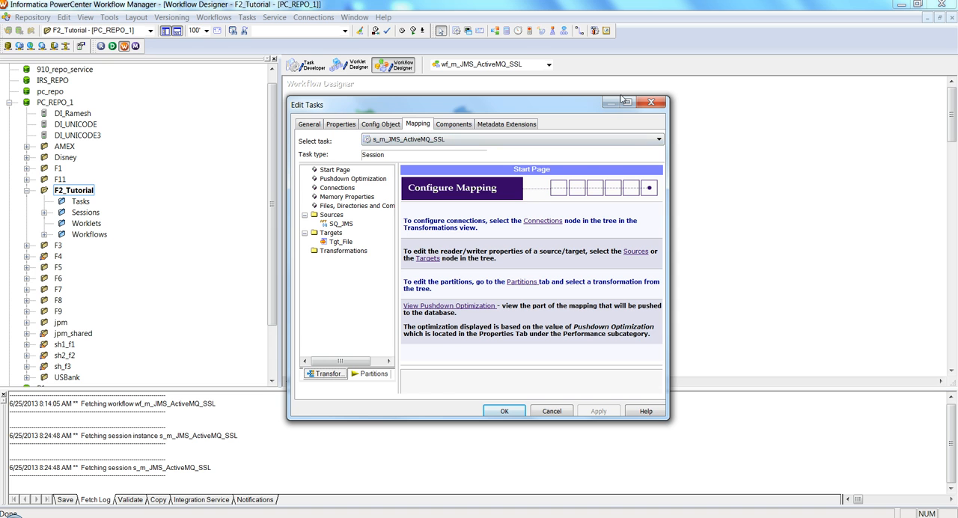
left_click(627, 101)
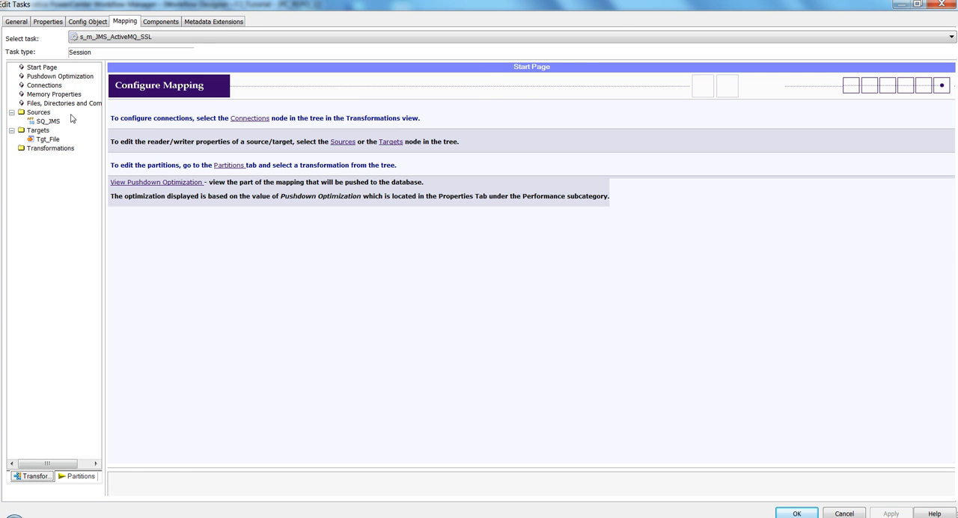
left_click(48, 120)
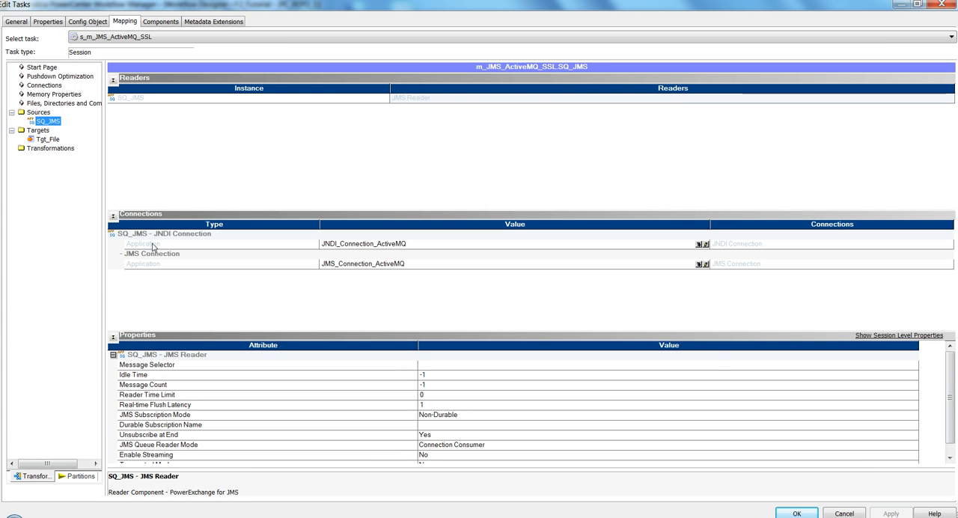
mouse_move(233, 250)
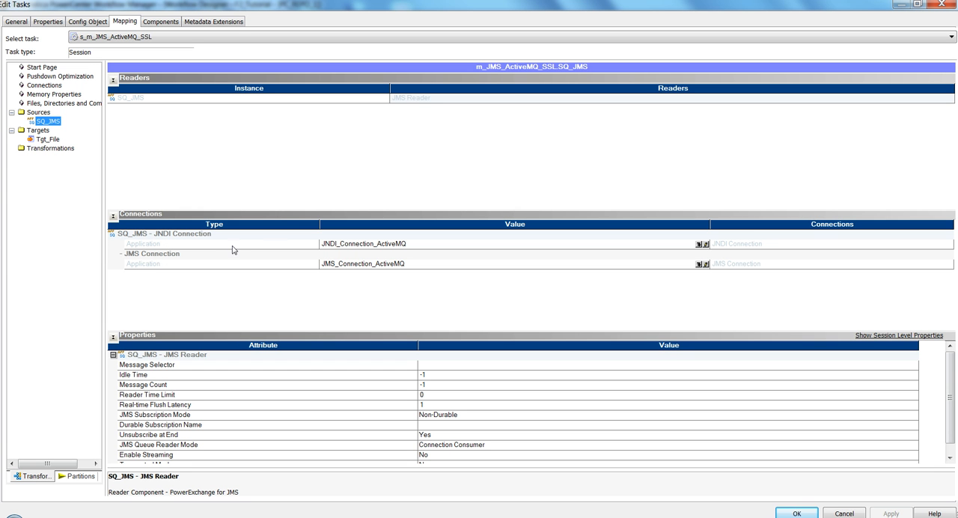
mouse_move(354, 260)
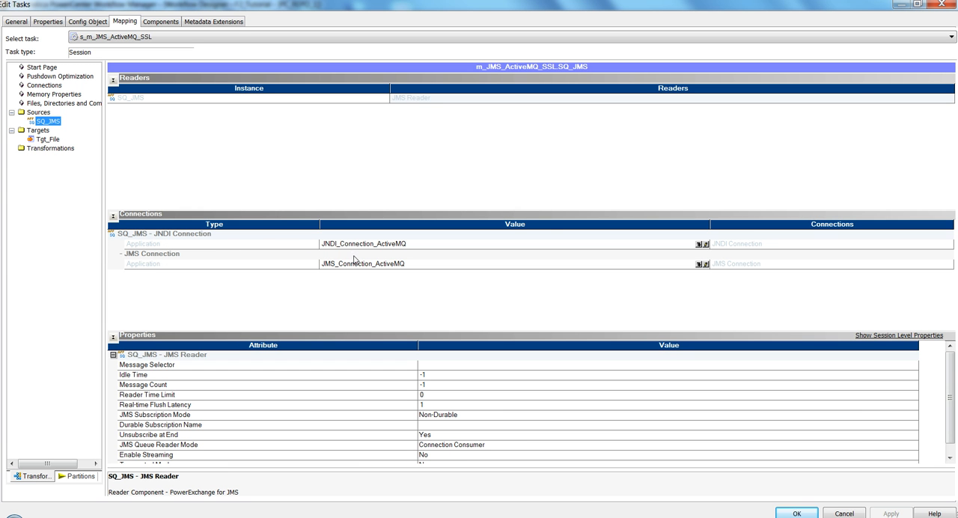
left_click(510, 243)
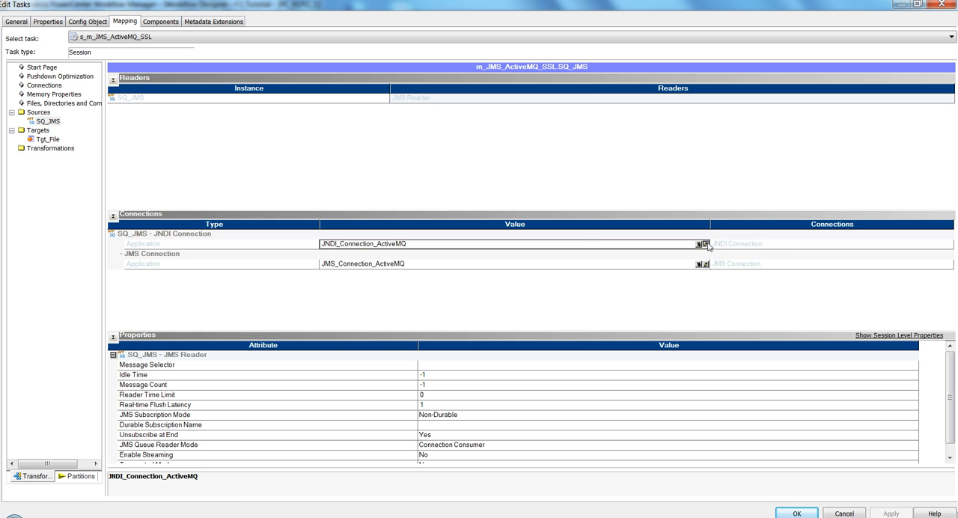
left_click(702, 243)
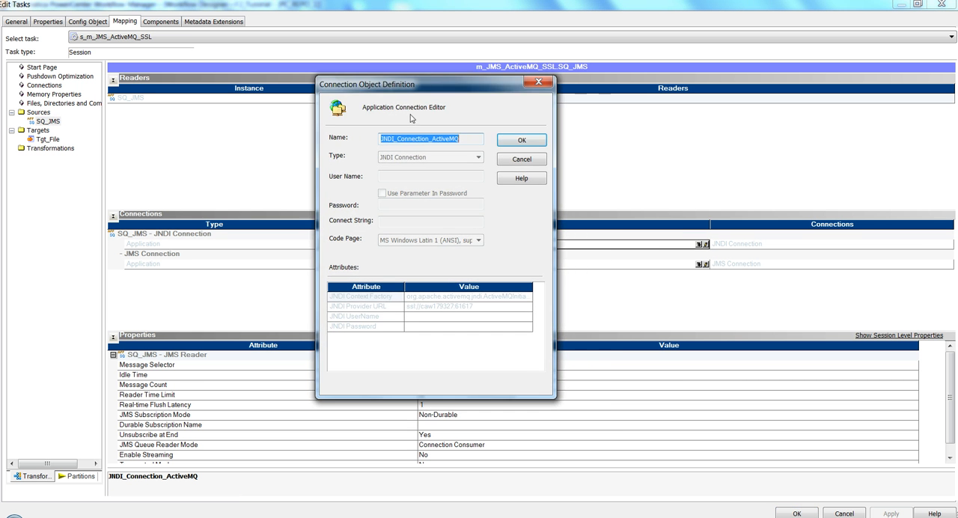
Step: Check the ActiveMQ JNDI context factory and ssl provider URL, then close without changes
left_click(361, 297)
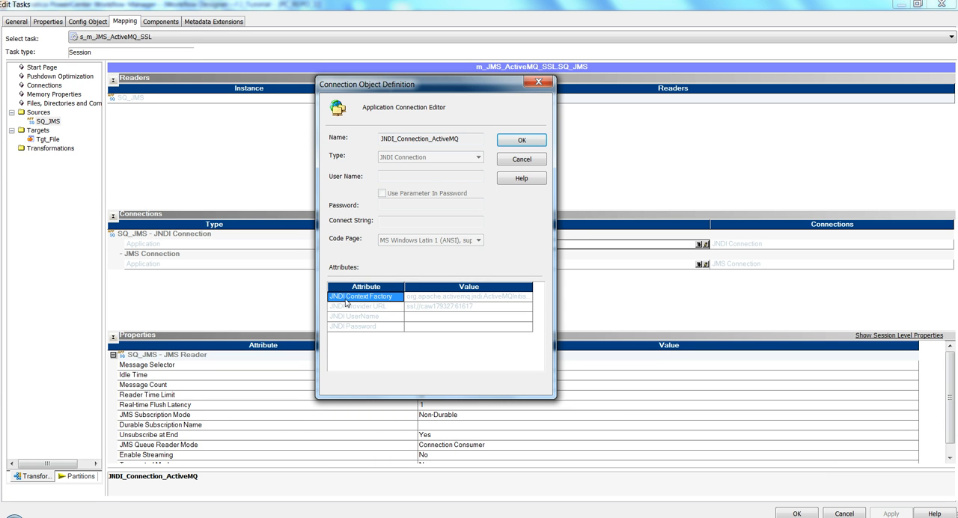
mouse_move(374, 307)
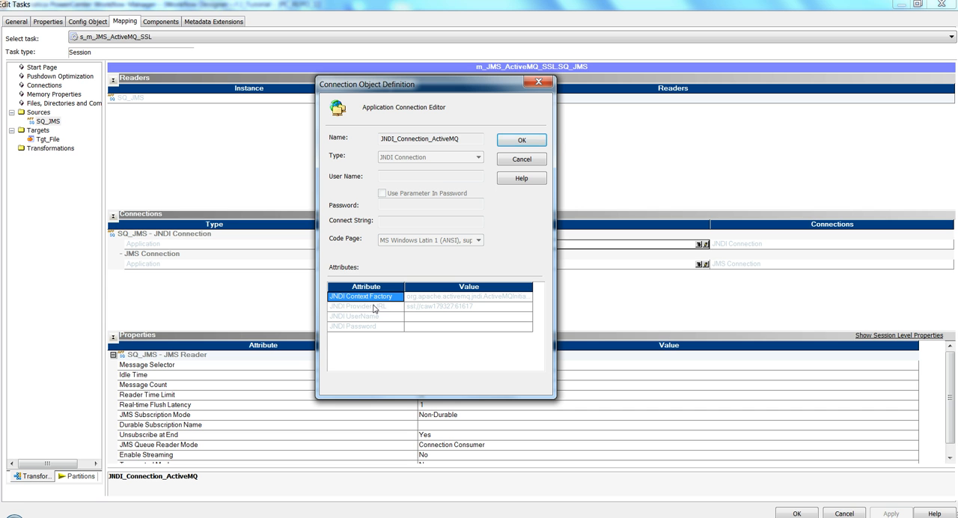
left_click(365, 305)
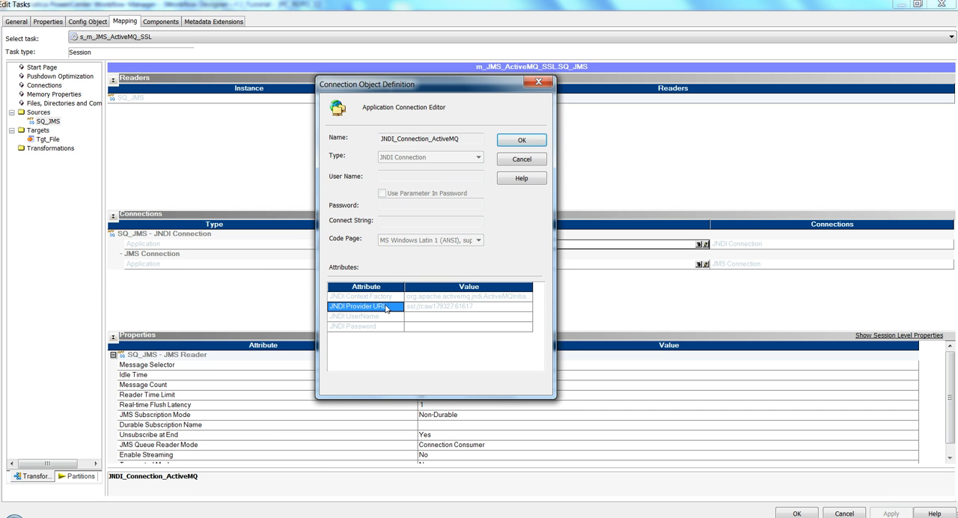
left_click(366, 296)
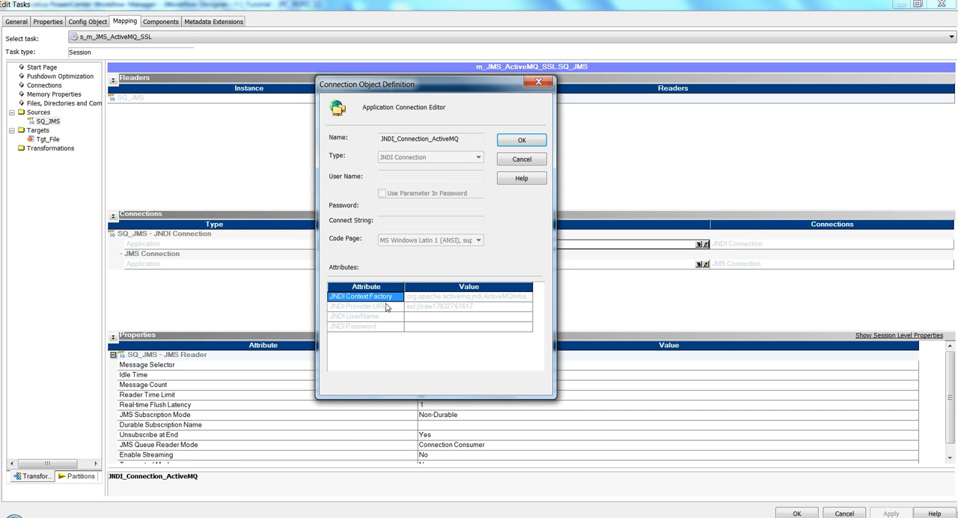
left_click(365, 306)
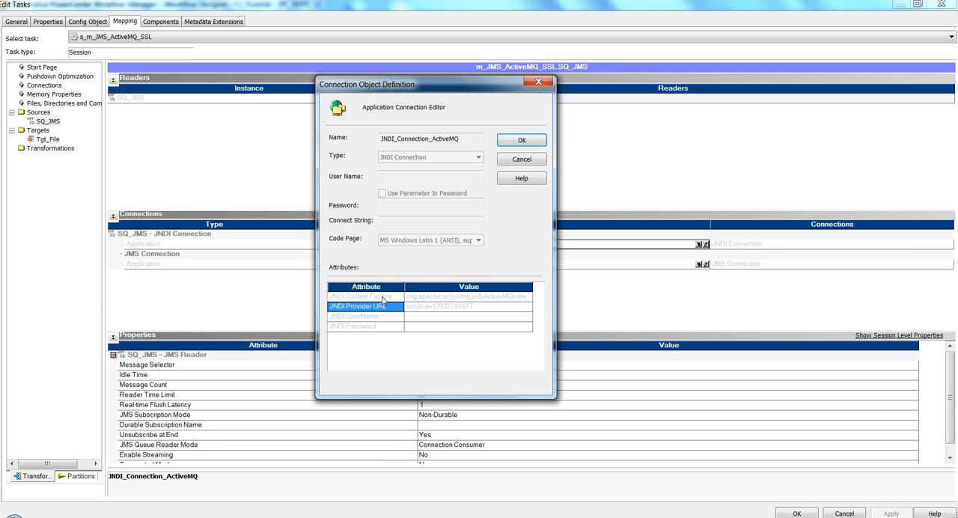
left_click(366, 296)
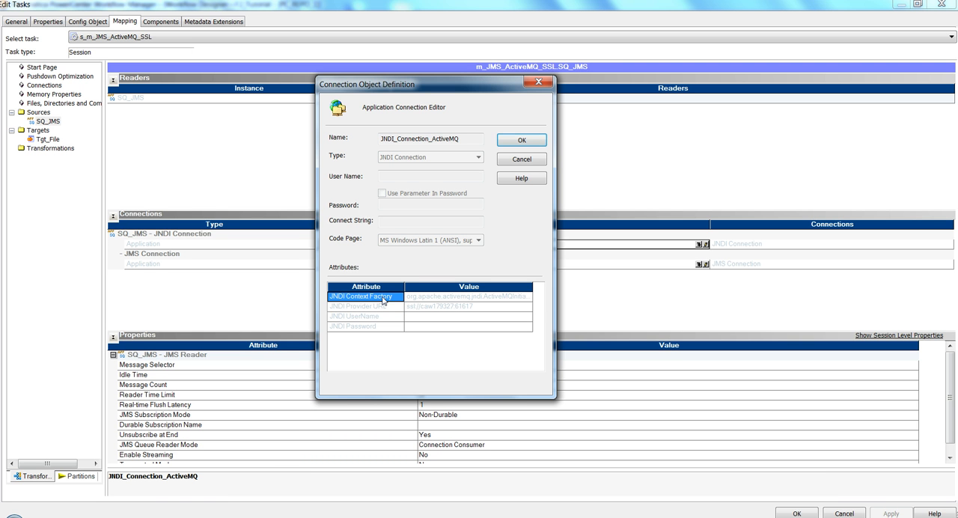
left_click(365, 306)
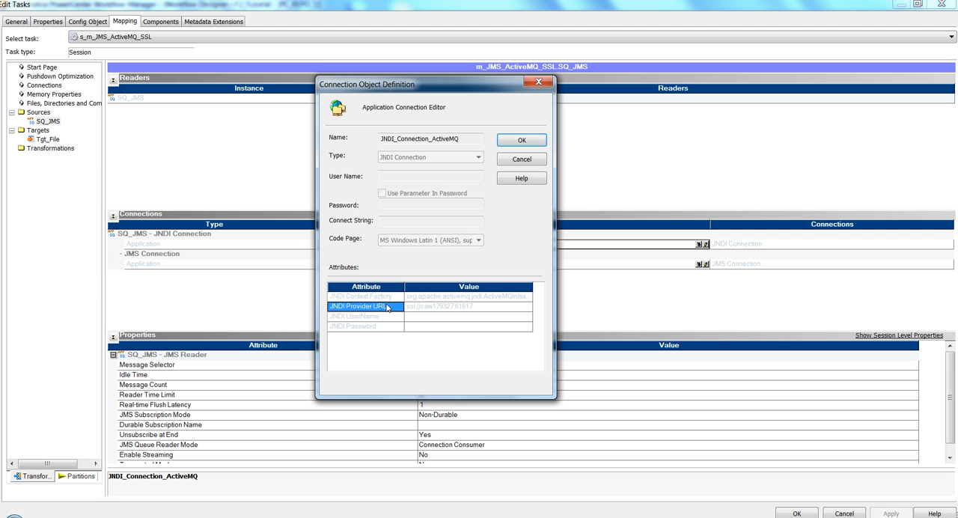
left_click(362, 296)
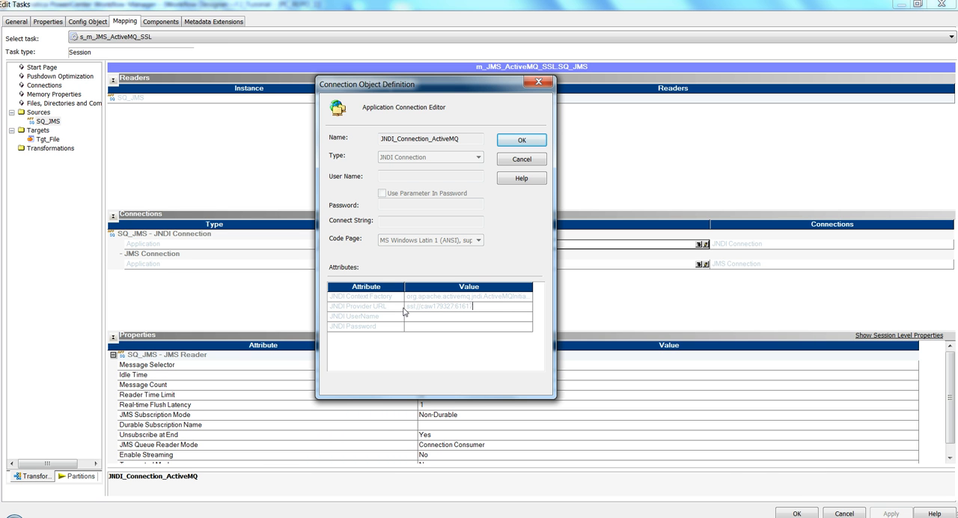
double_click(412, 306)
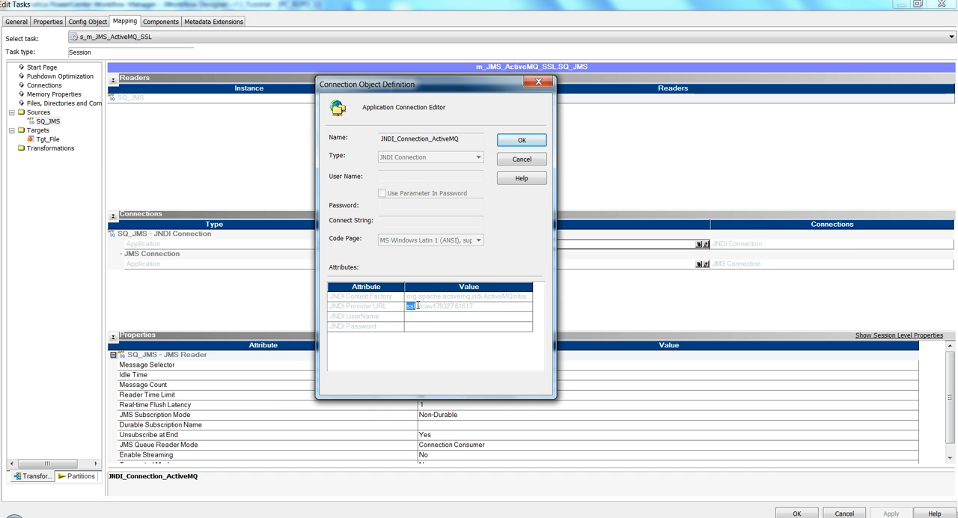
mouse_move(486, 255)
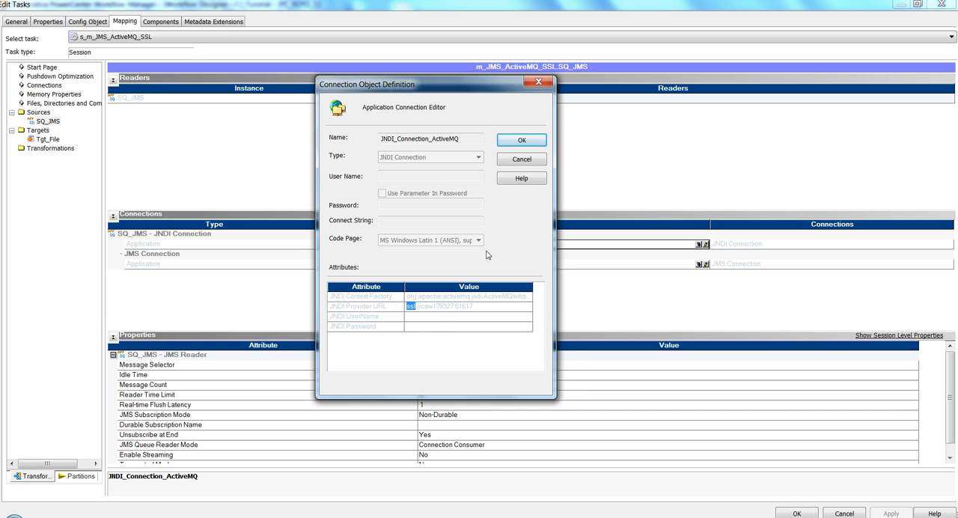
left_click(521, 140)
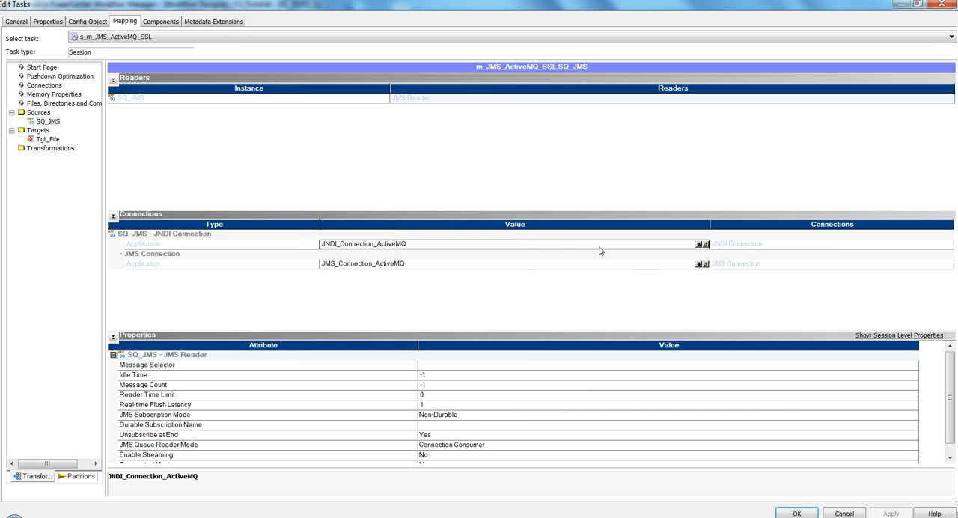
Step: Review JMS_Connection_ActiveMQ's QUEUE type, ConnectionFactory and dynamicQueues/Q1, then close it
left_click(704, 264)
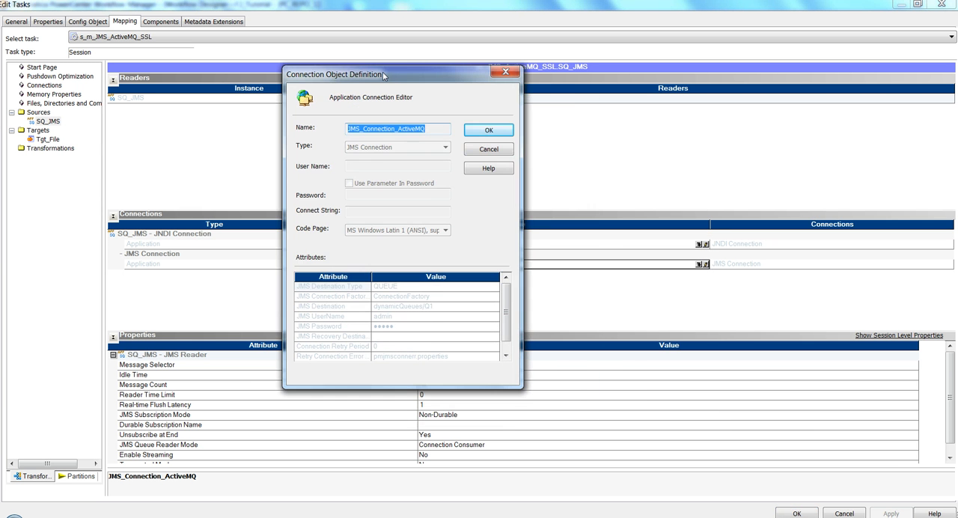
mouse_move(397, 290)
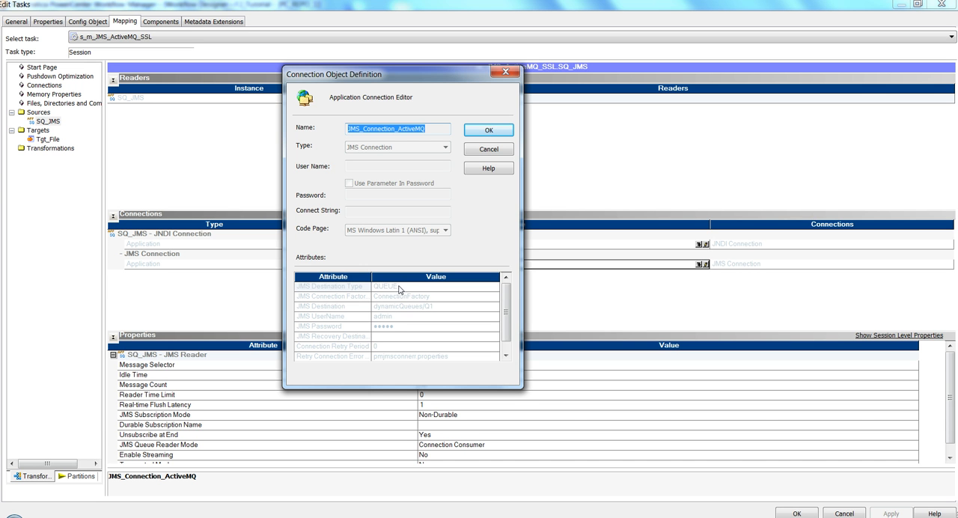
mouse_move(433, 303)
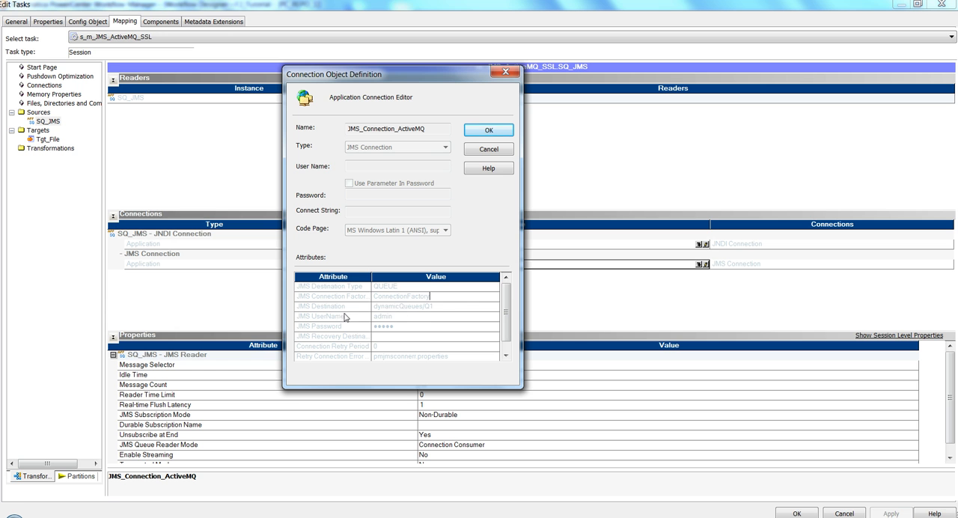
left_click(434, 306)
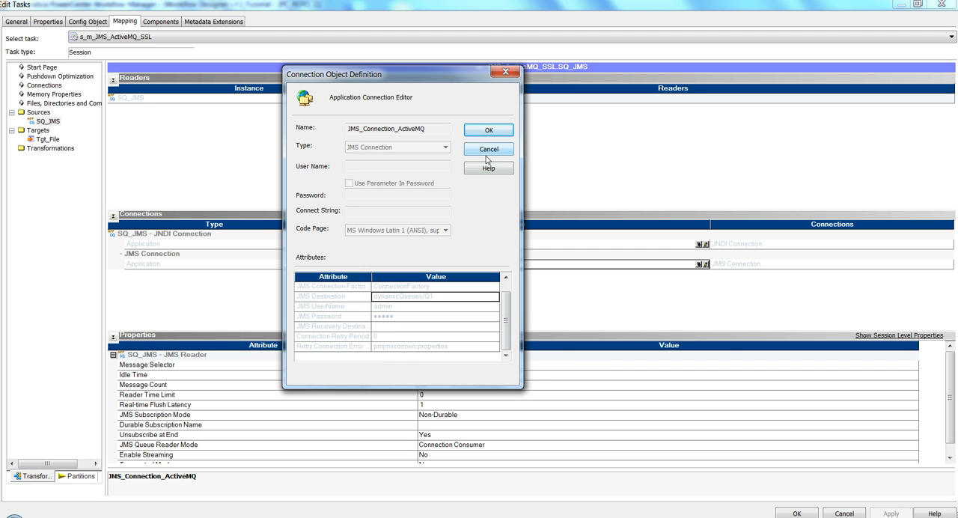
left_click(488, 129)
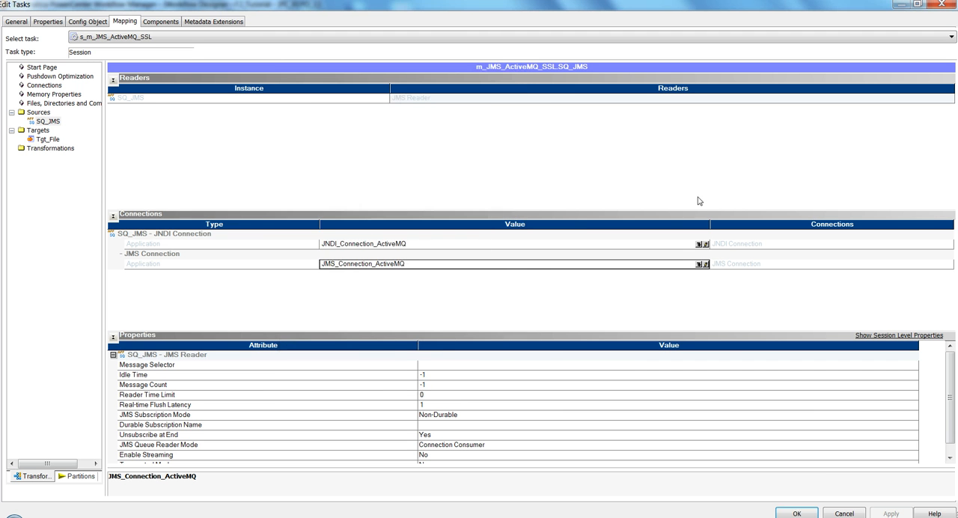
mouse_move(269, 368)
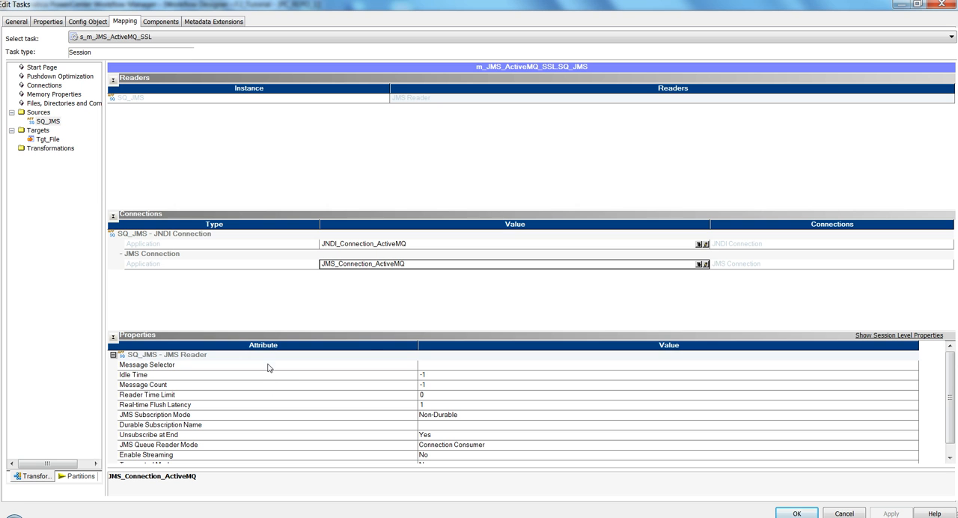
mouse_move(256, 402)
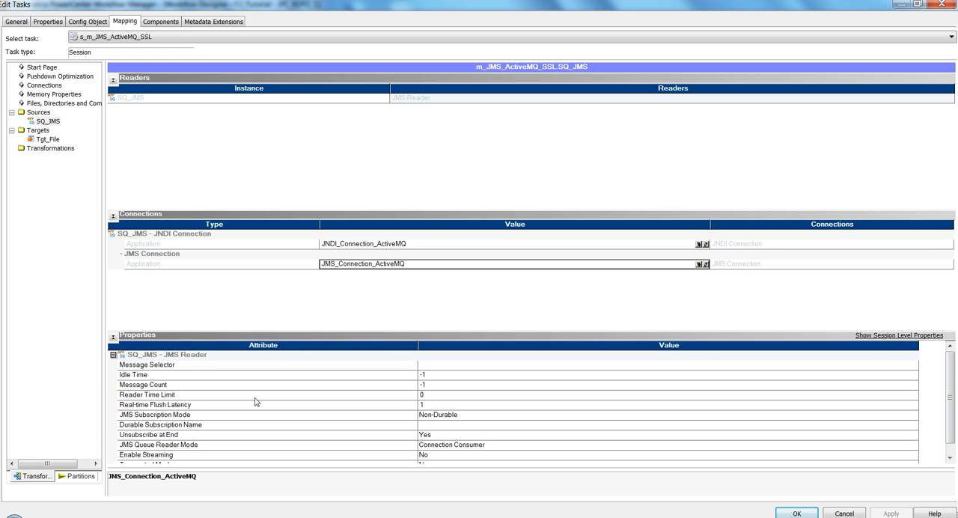
mouse_move(256, 375)
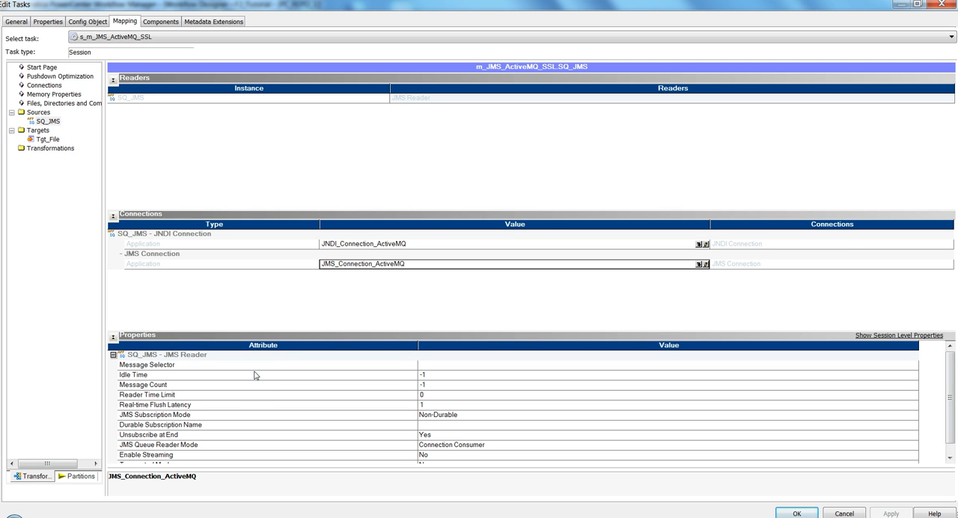
mouse_move(272, 394)
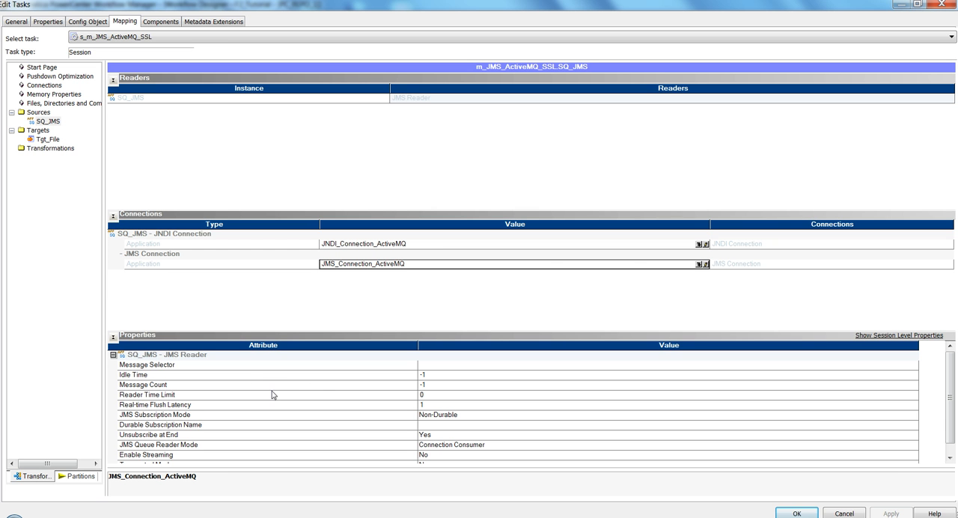
mouse_move(416, 367)
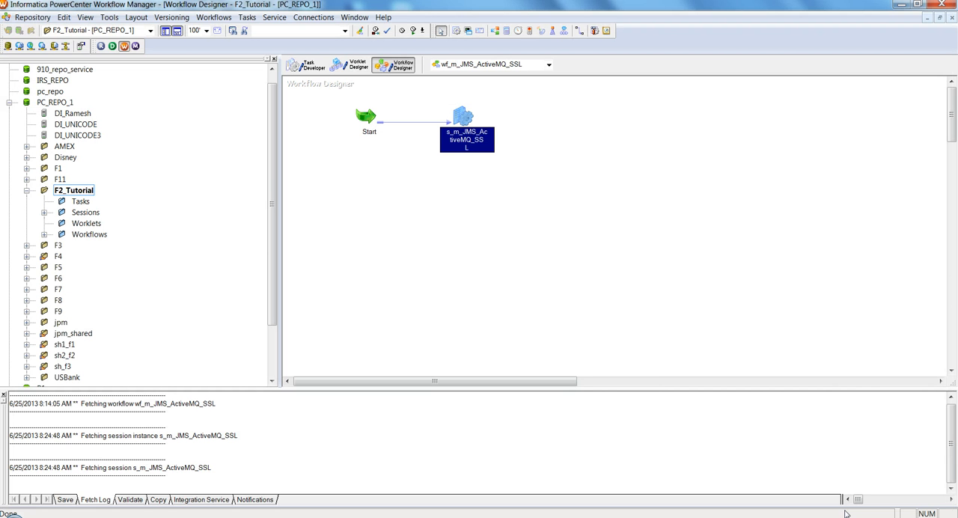
mouse_move(547, 236)
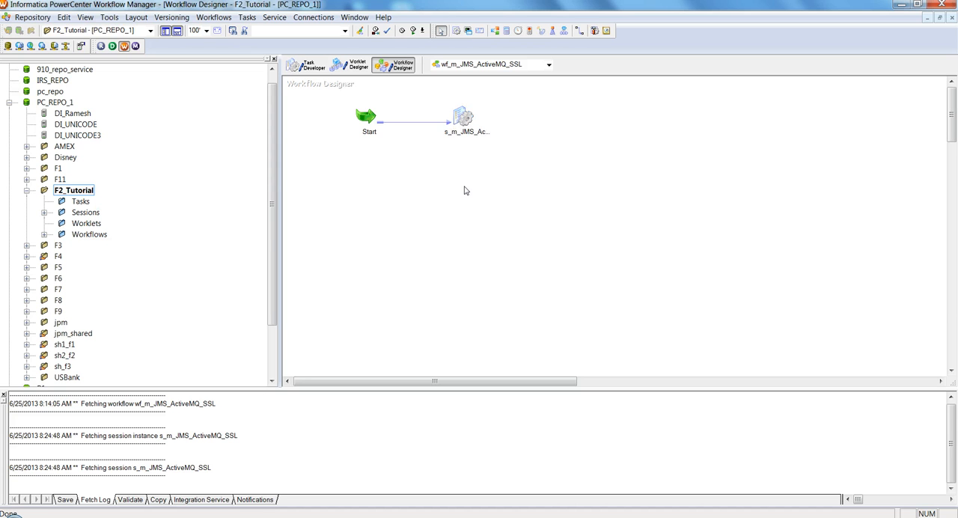
mouse_move(452, 199)
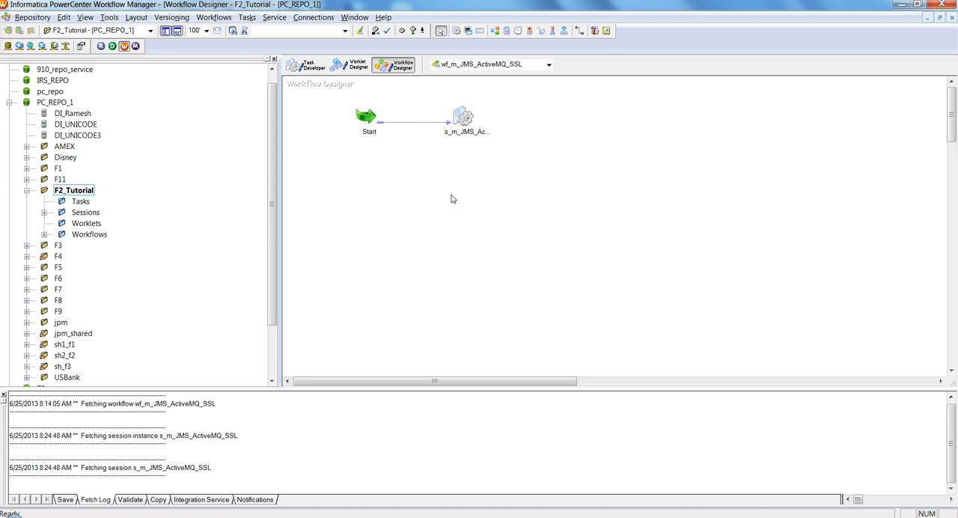
mouse_move(445, 202)
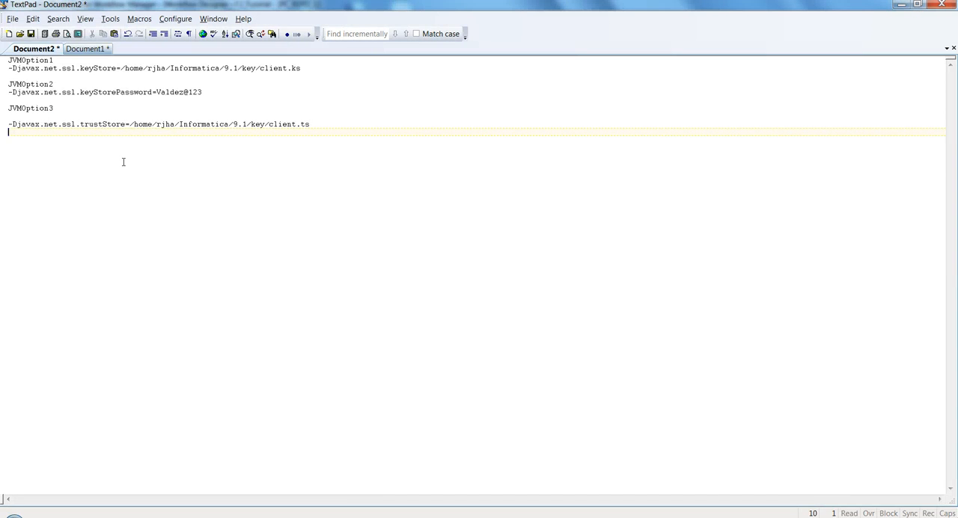
Step: View TextPad Document2 with the JVMOption1–3 keystore, password and truststore entries
left_click(83, 49)
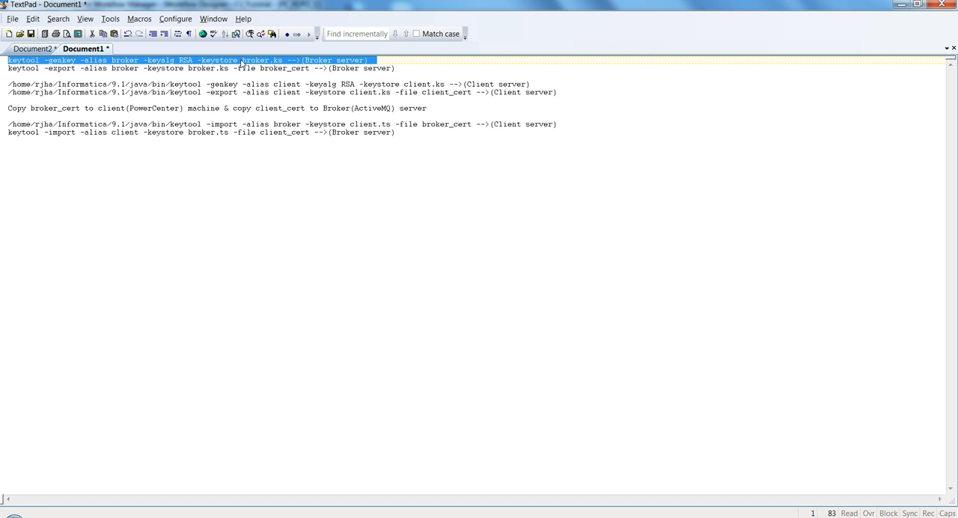
mouse_move(214, 69)
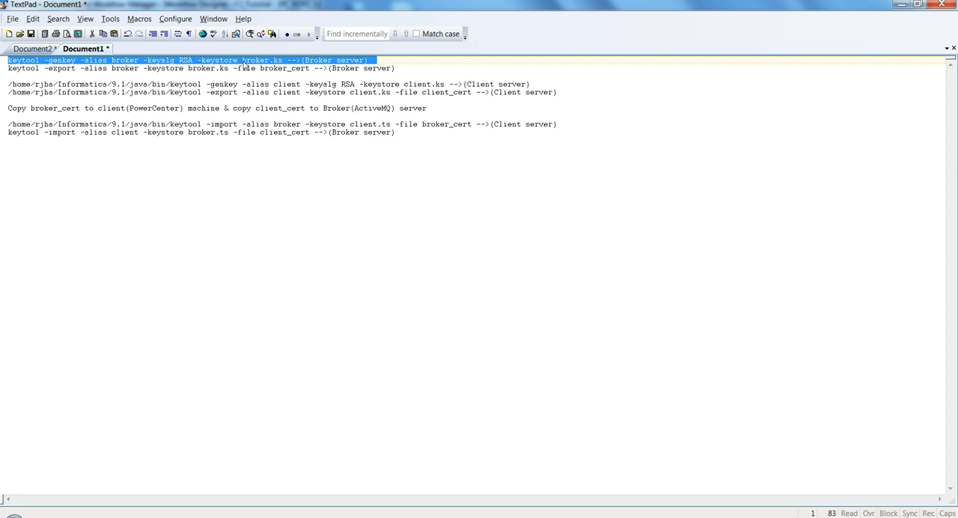
mouse_move(277, 67)
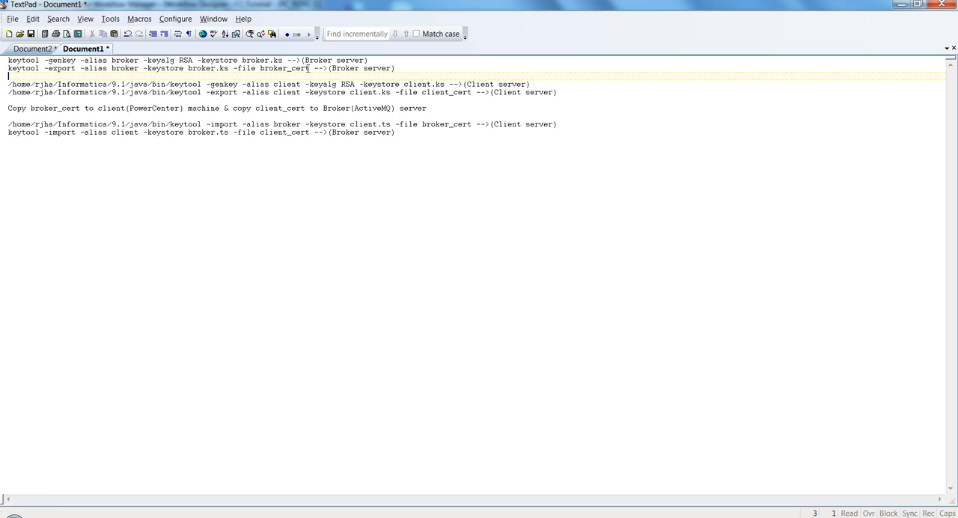
triple_click(270, 84)
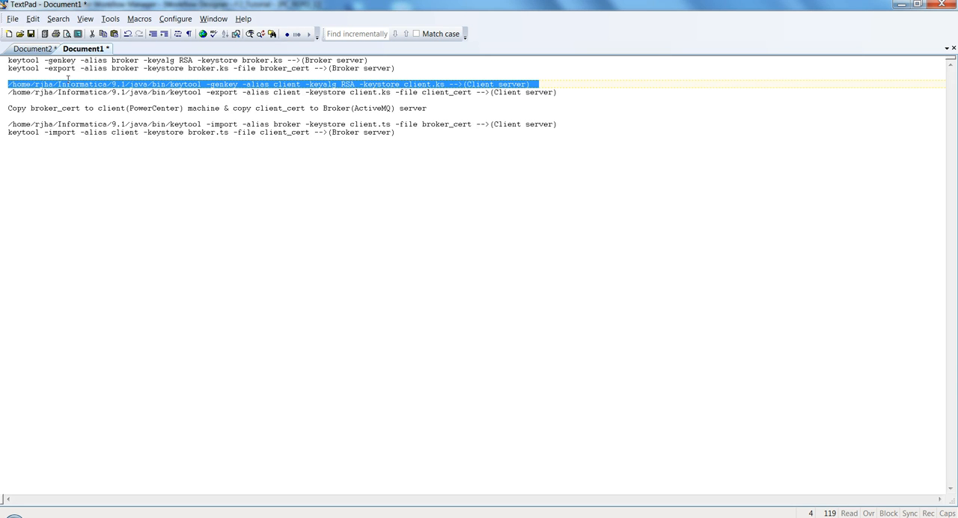
mouse_move(187, 88)
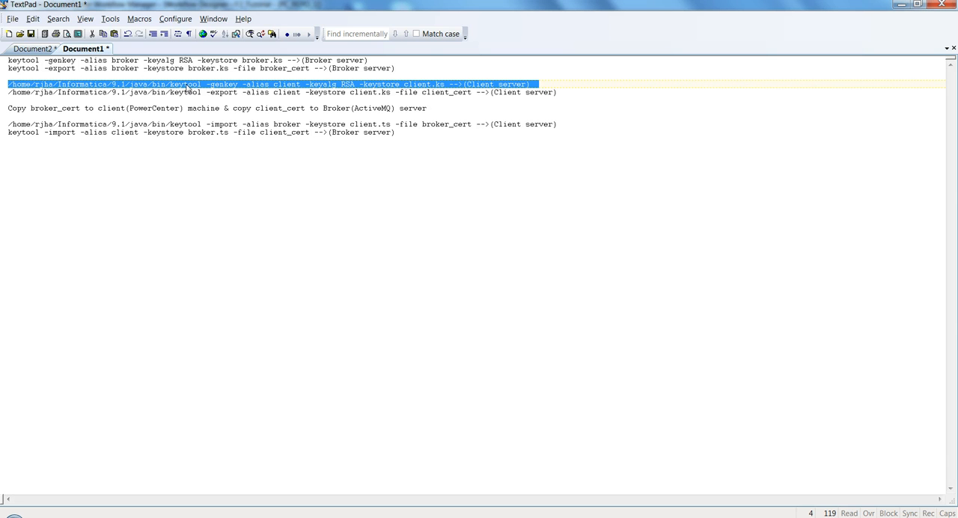
mouse_move(188, 88)
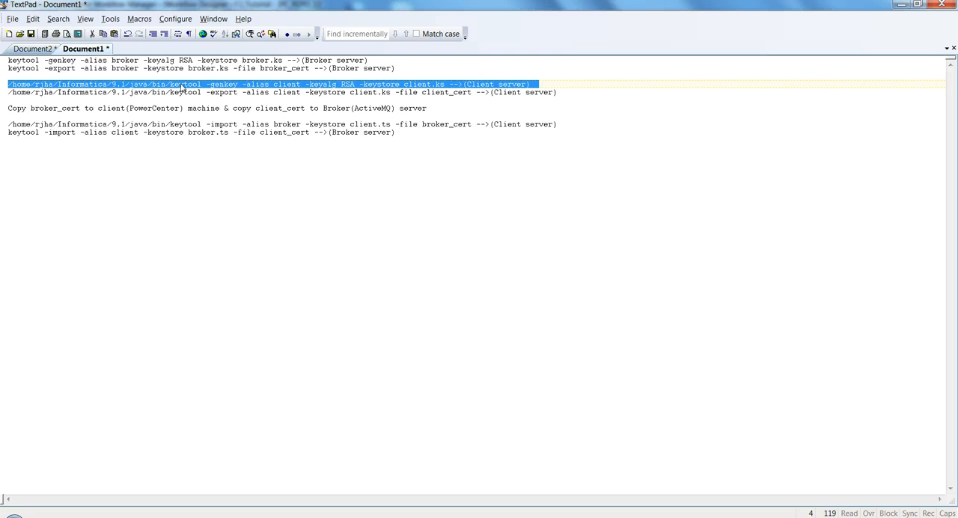
double_click(183, 83)
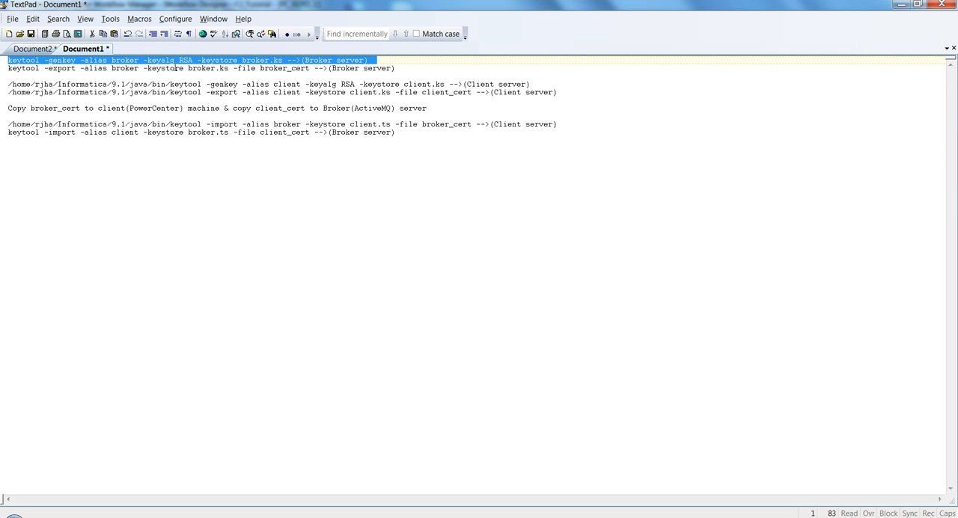
double_click(185, 83)
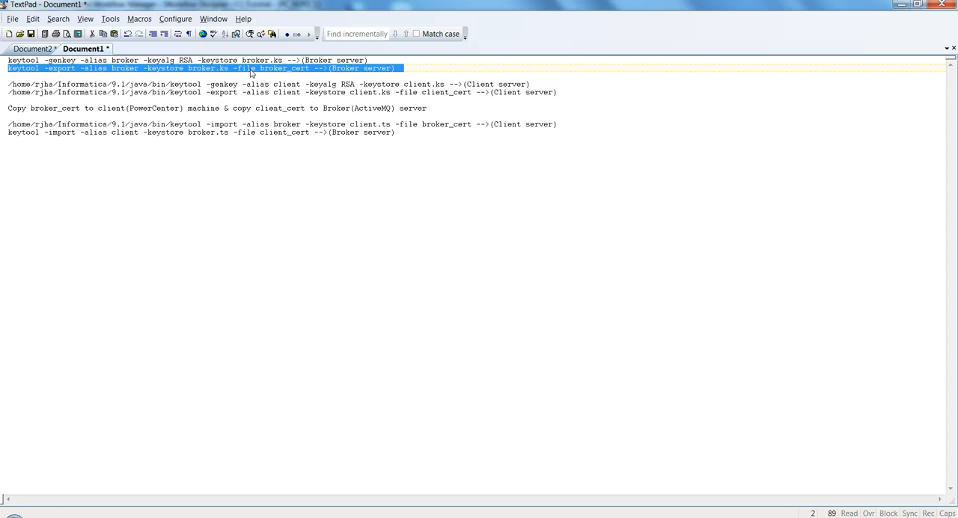
mouse_move(83, 68)
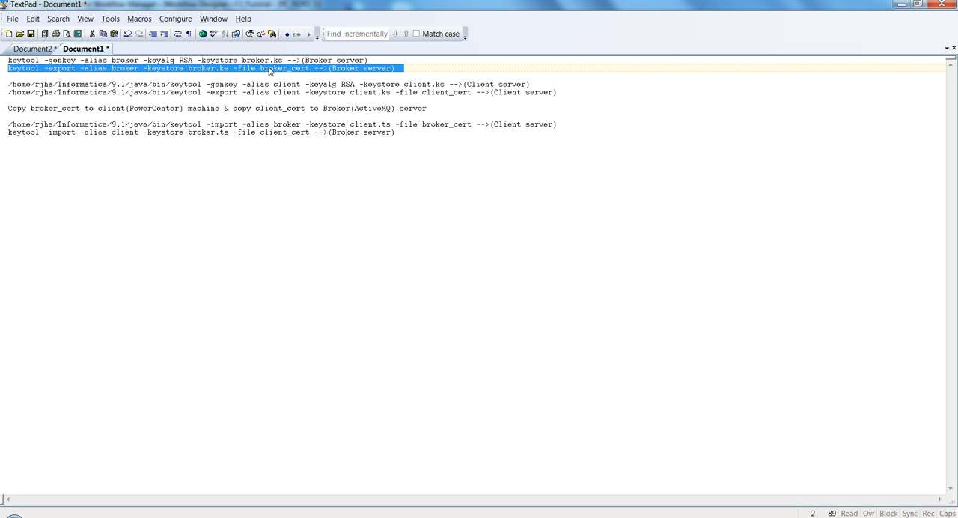
mouse_move(273, 73)
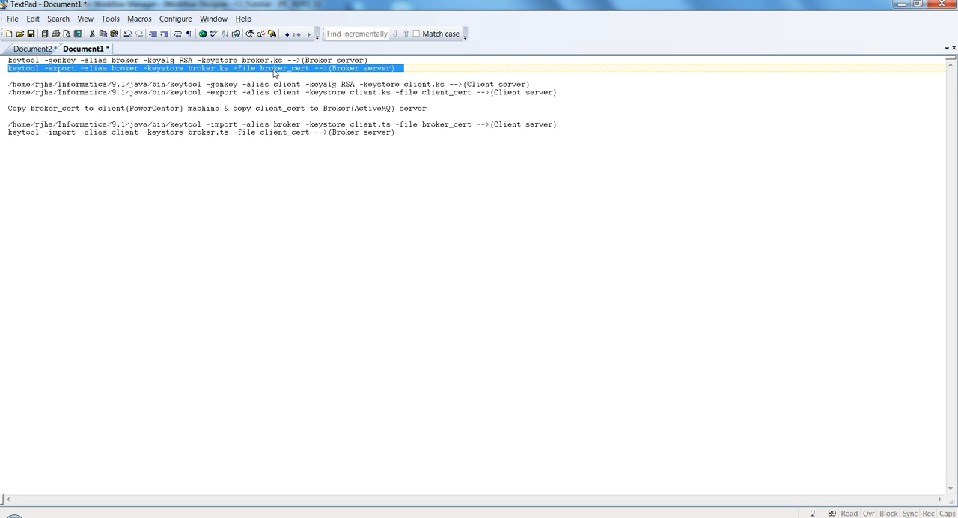
mouse_move(294, 73)
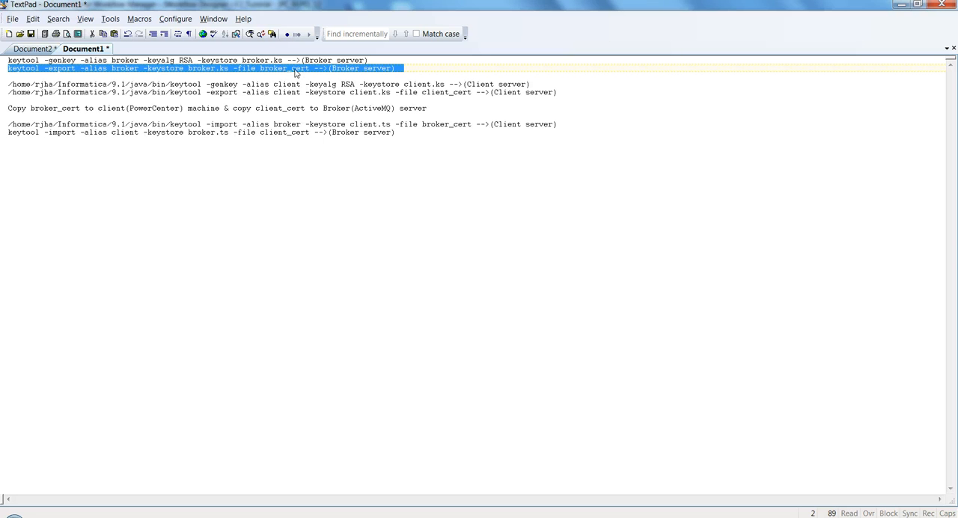
left_click(380, 92)
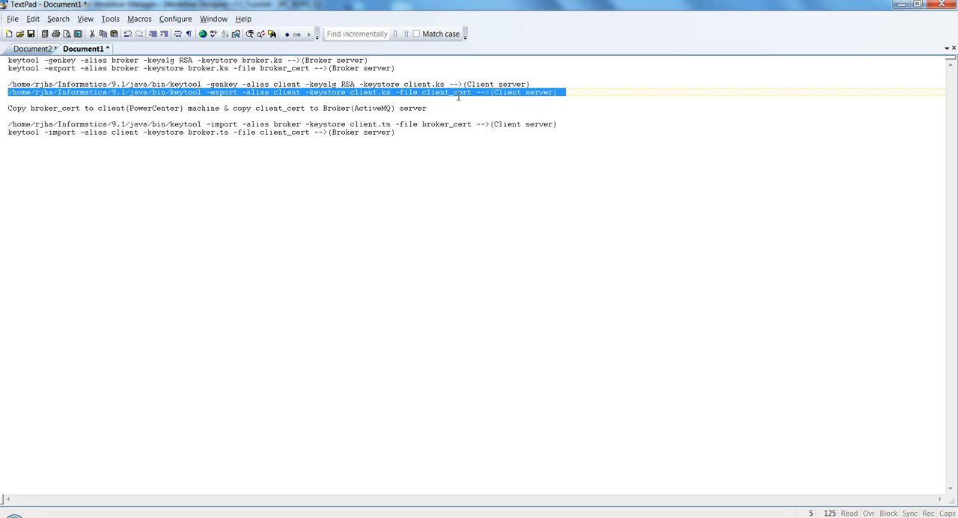
mouse_move(498, 98)
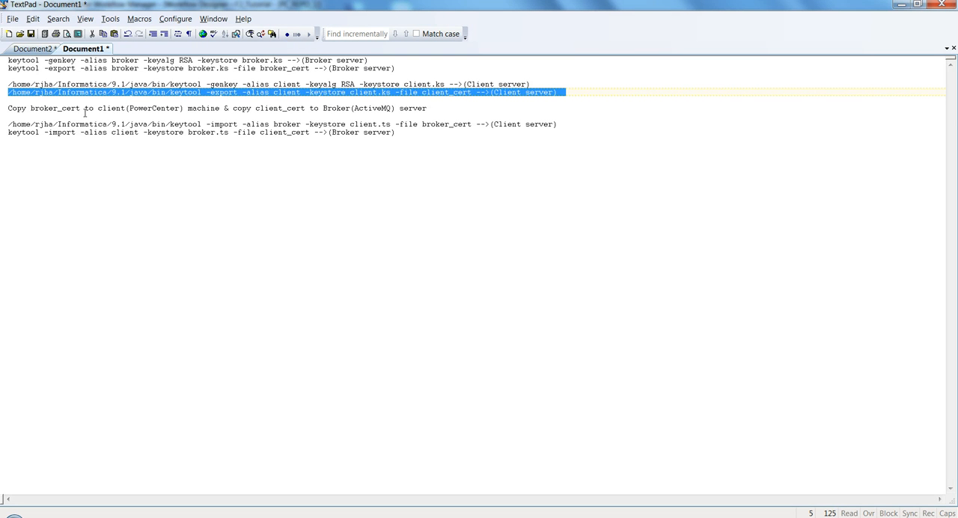
double_click(54, 108)
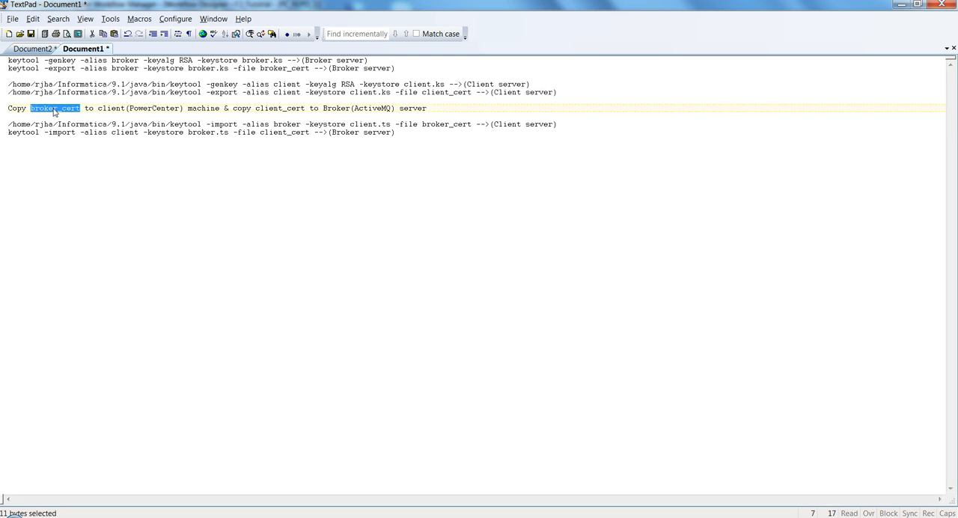
mouse_move(140, 107)
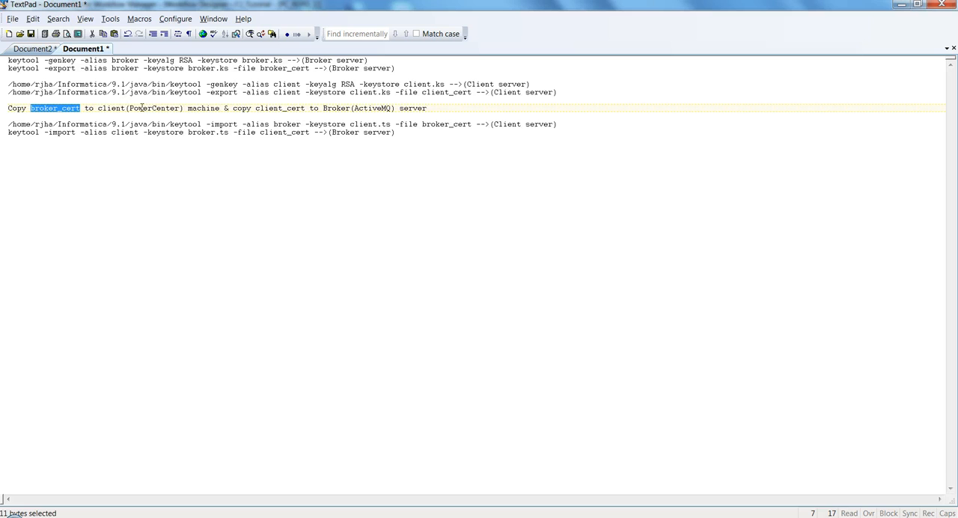
left_click_drag(31, 108, 426, 108)
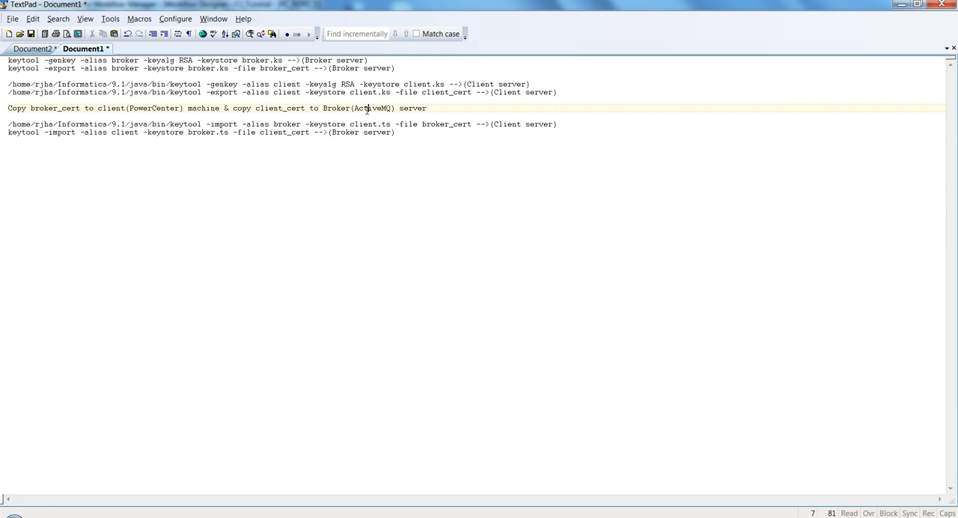
left_click(430, 107)
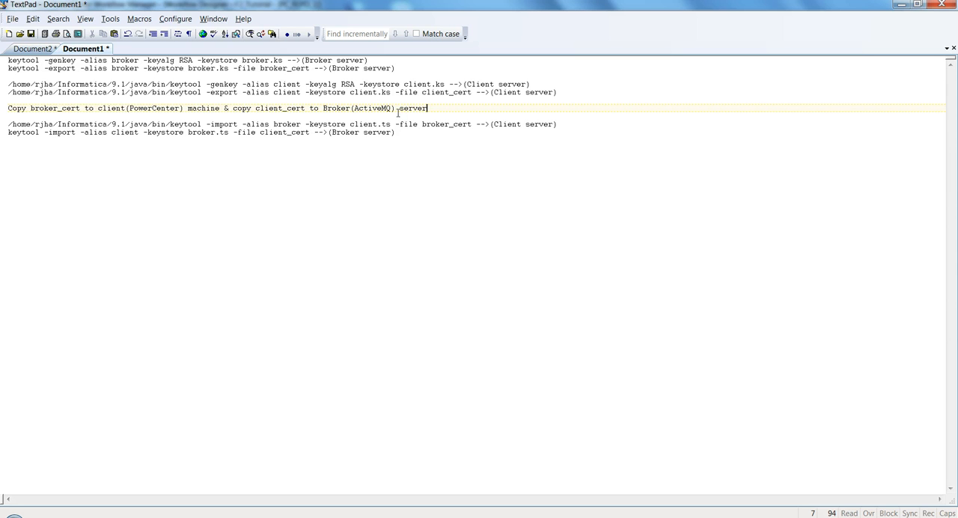
double_click(446, 123)
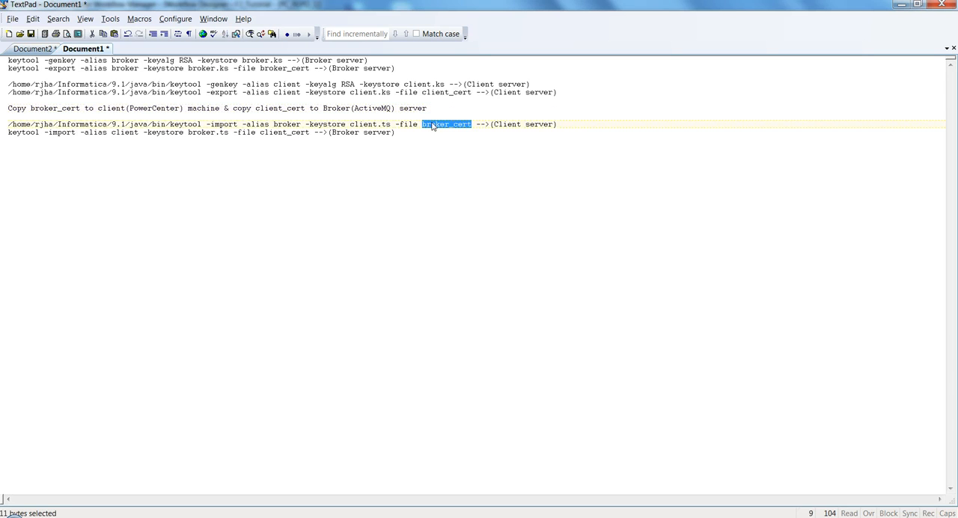
double_click(362, 124)
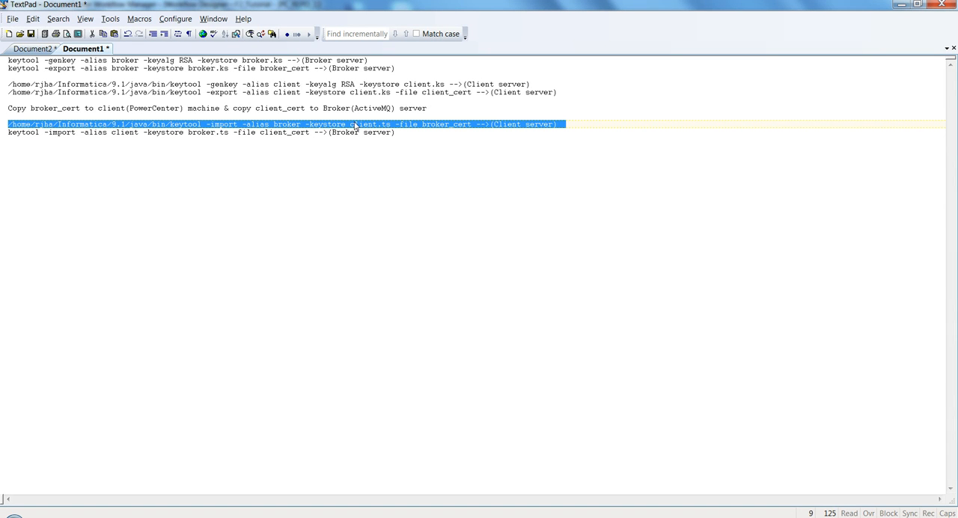
mouse_move(463, 130)
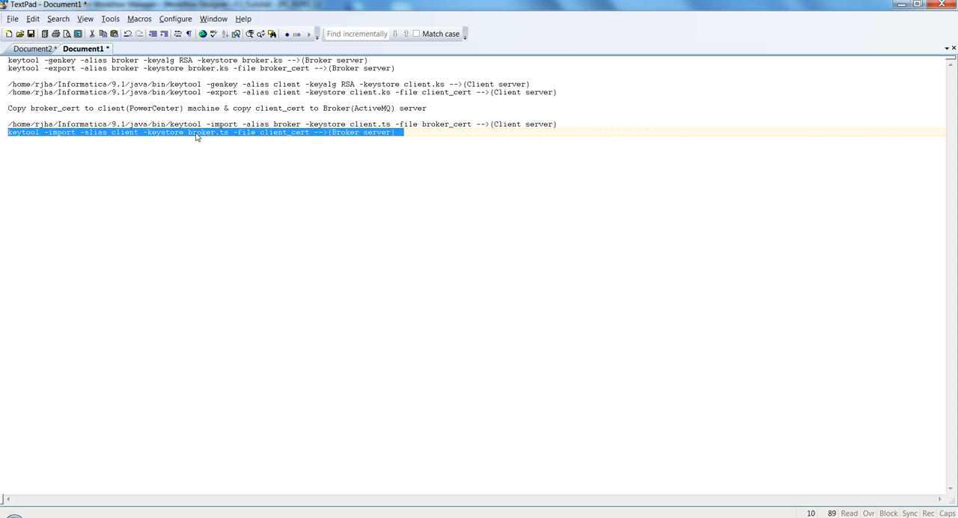
mouse_move(216, 136)
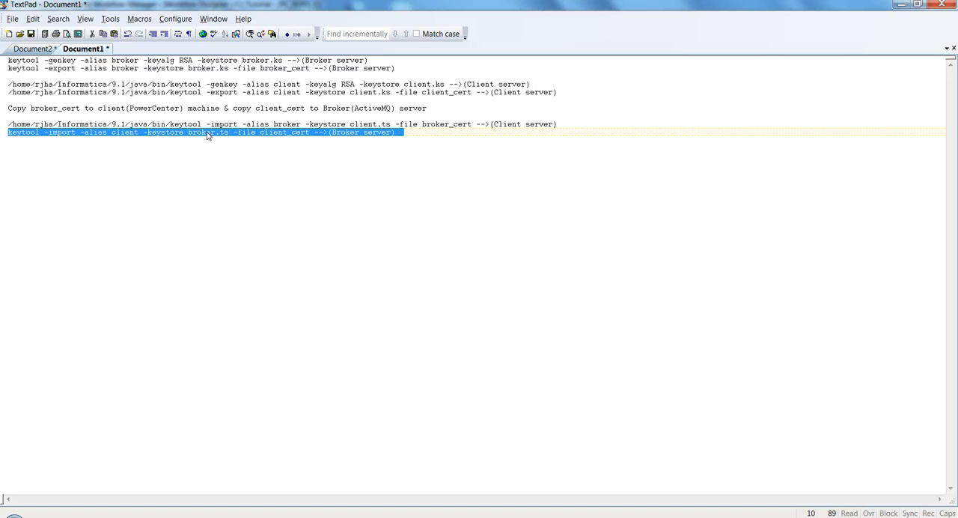
mouse_move(249, 138)
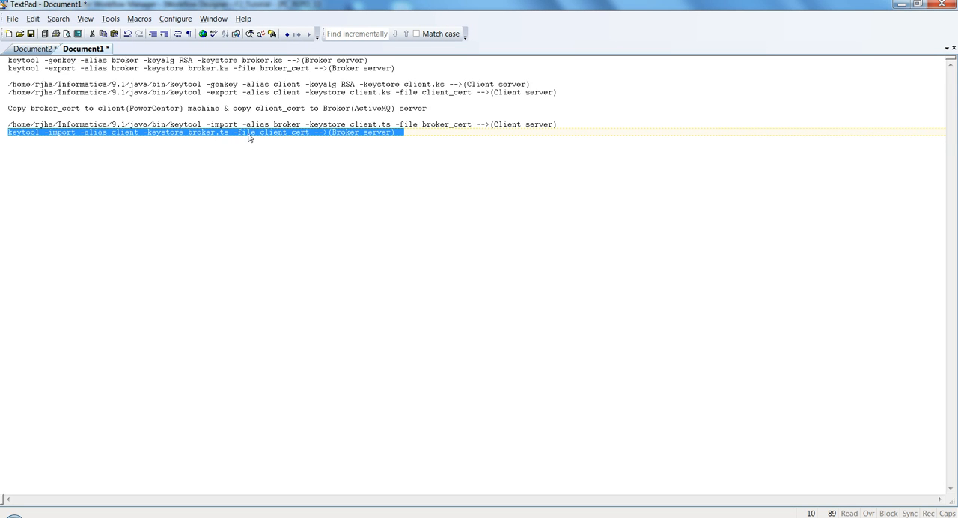
mouse_move(383, 240)
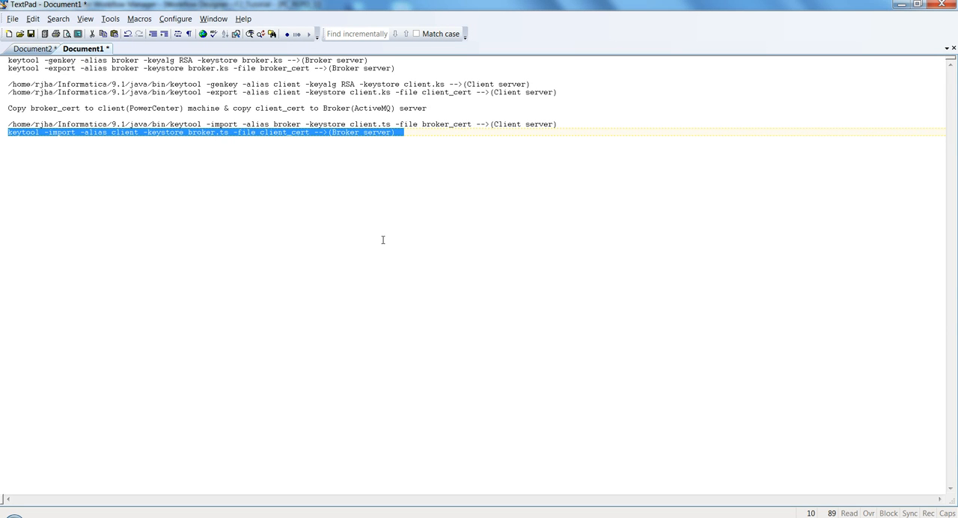
mouse_move(283, 251)
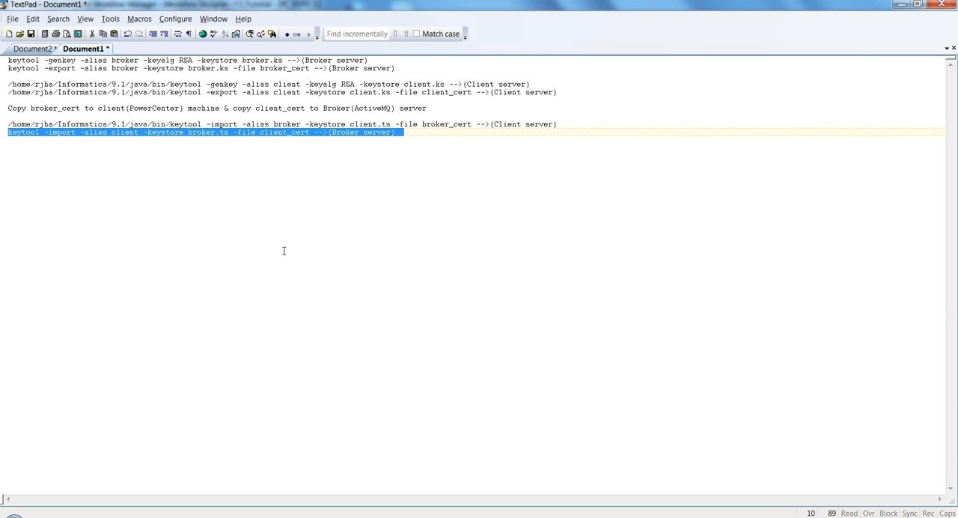
mouse_move(384, 336)
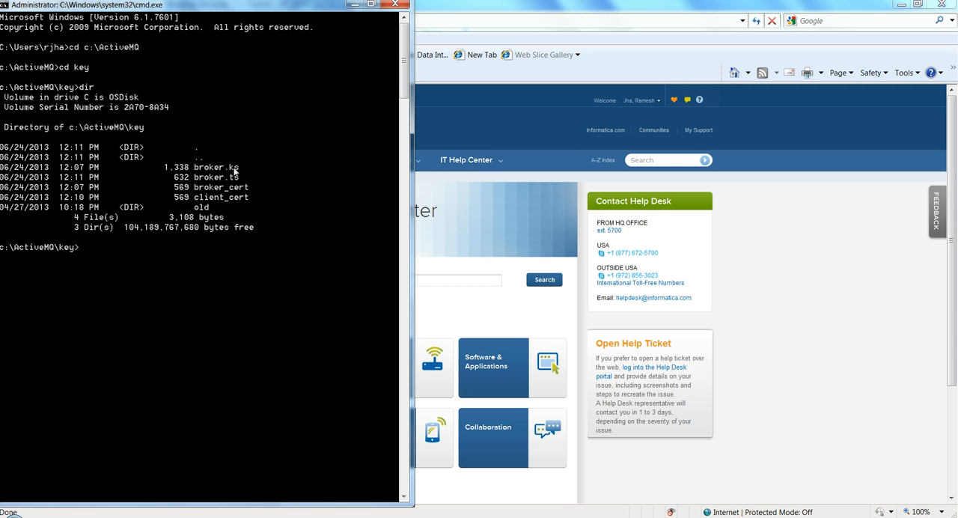
mouse_move(356, 303)
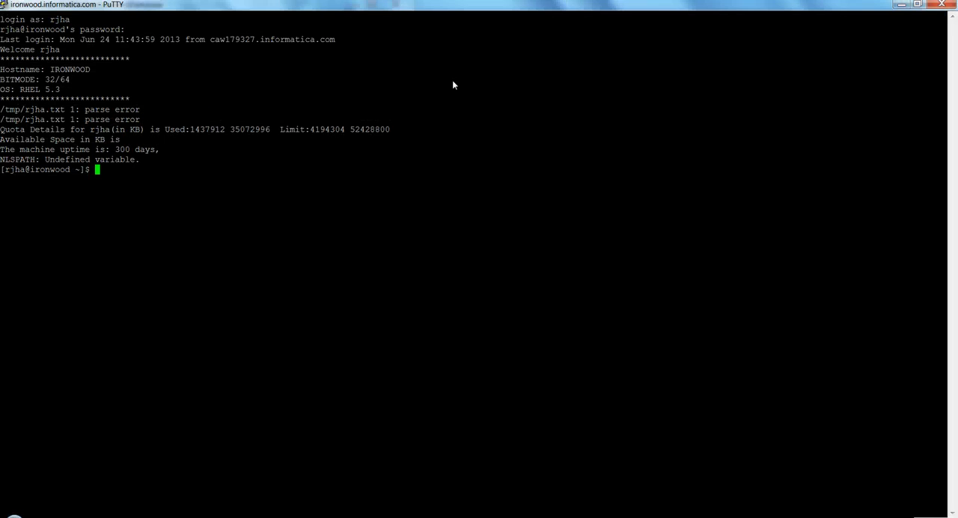
Step: List the home folder, source .profile_91_ironwood, and change into $INFA_HOME
type("cd")
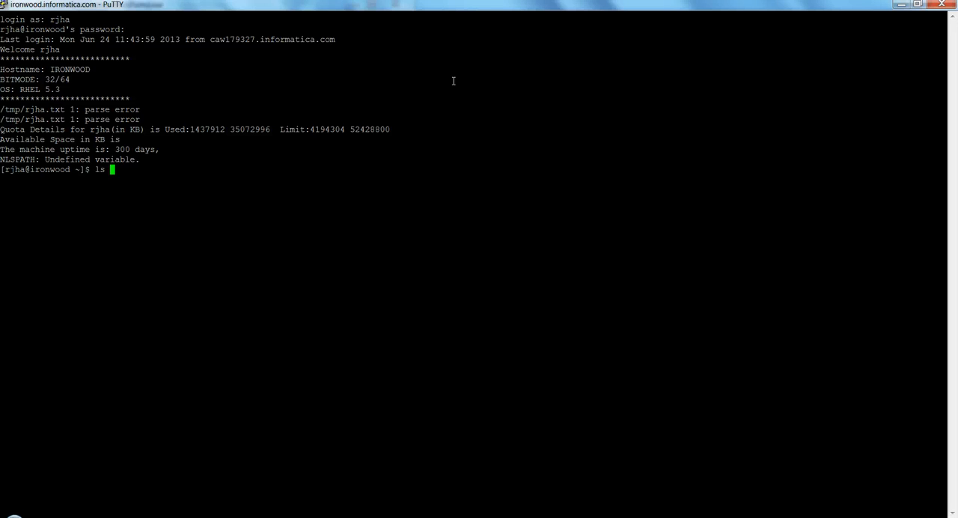
type("-lrt")
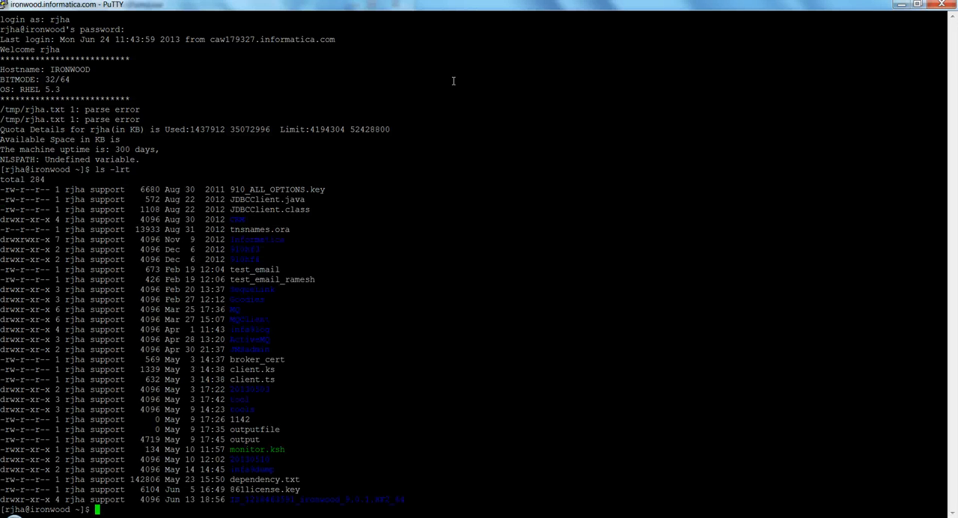
type("ksh")
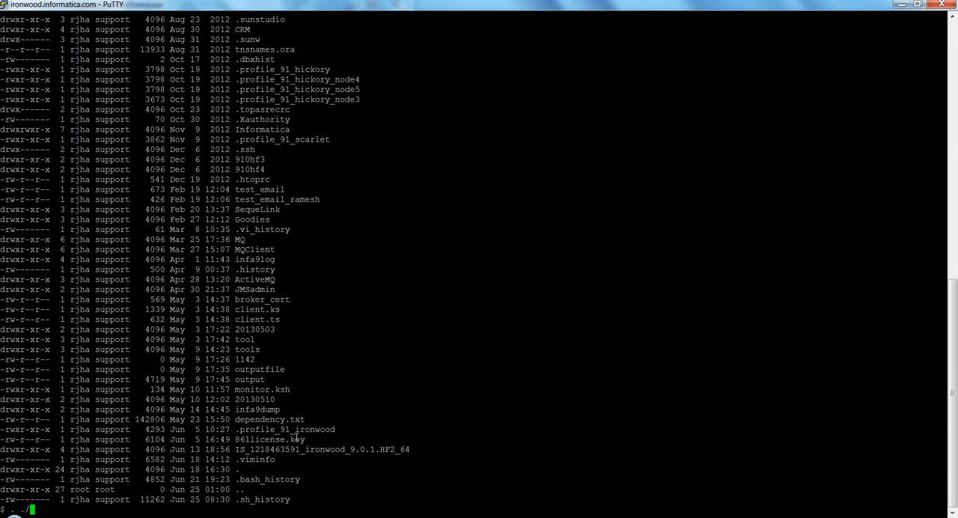
double_click(286, 429)
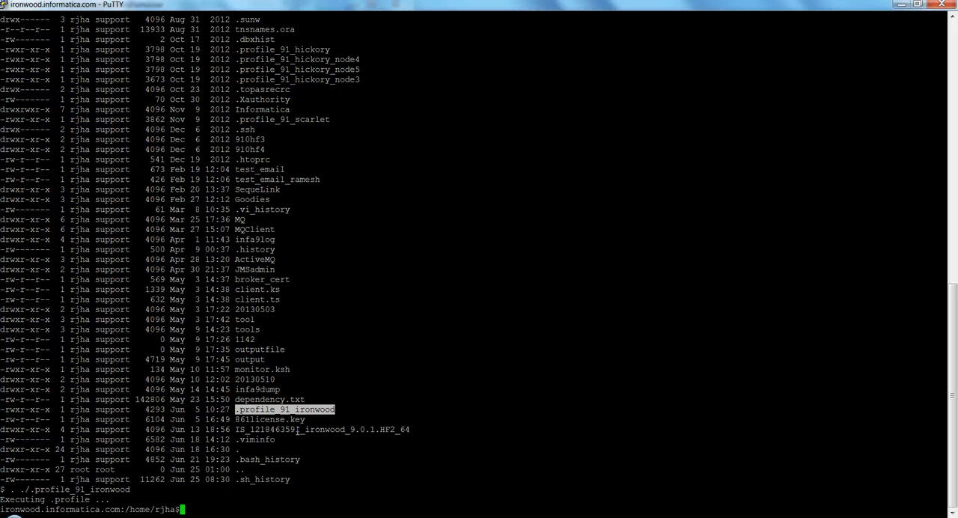
type("cd $INFA_HOME")
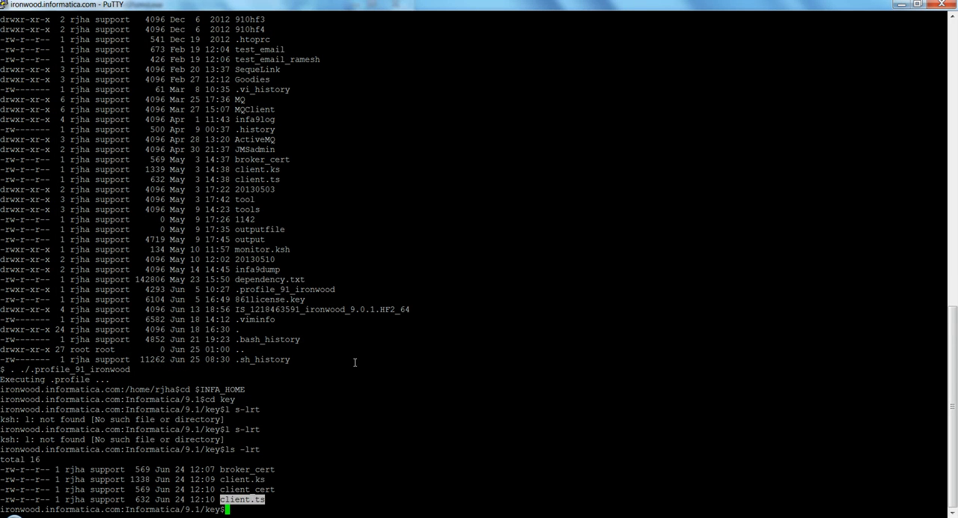
mouse_move(412, 449)
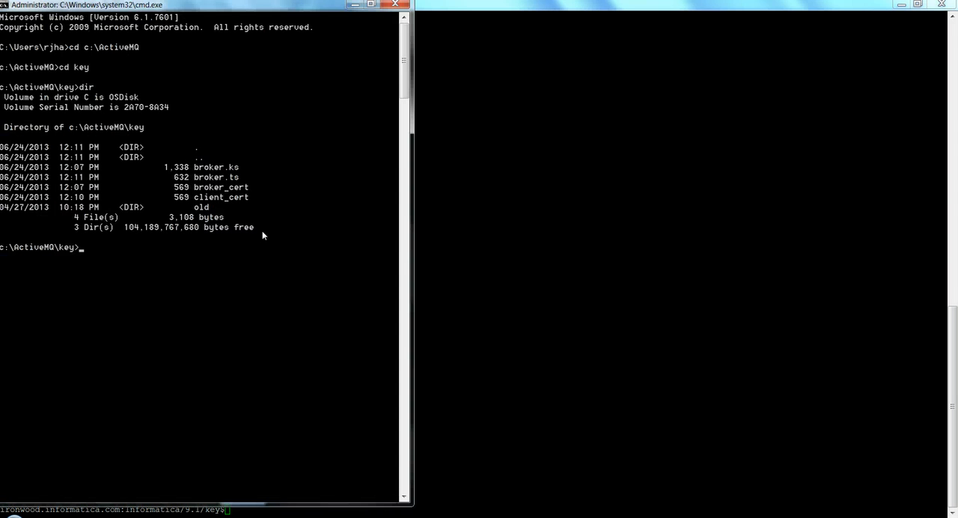
Step: List c:\ActiveMQ\key and its parent, then cd into apache-activemq-5.4.3's bin folder
type("cd ..")
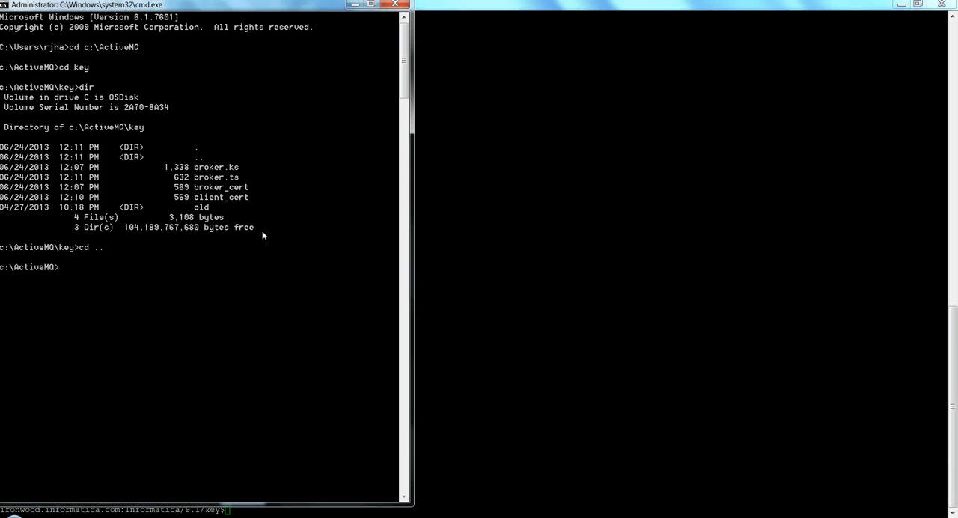
type("dir")
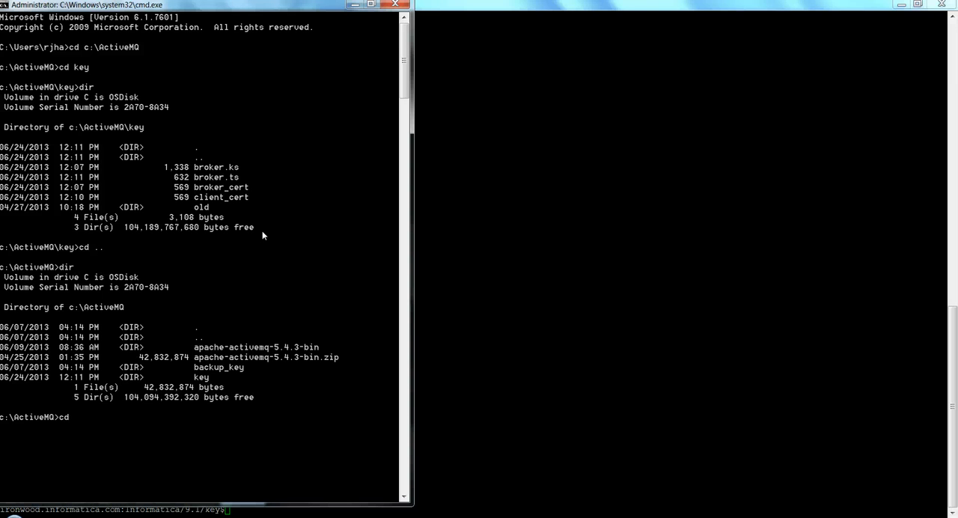
type("apache-activemq-5.4.3-bin")
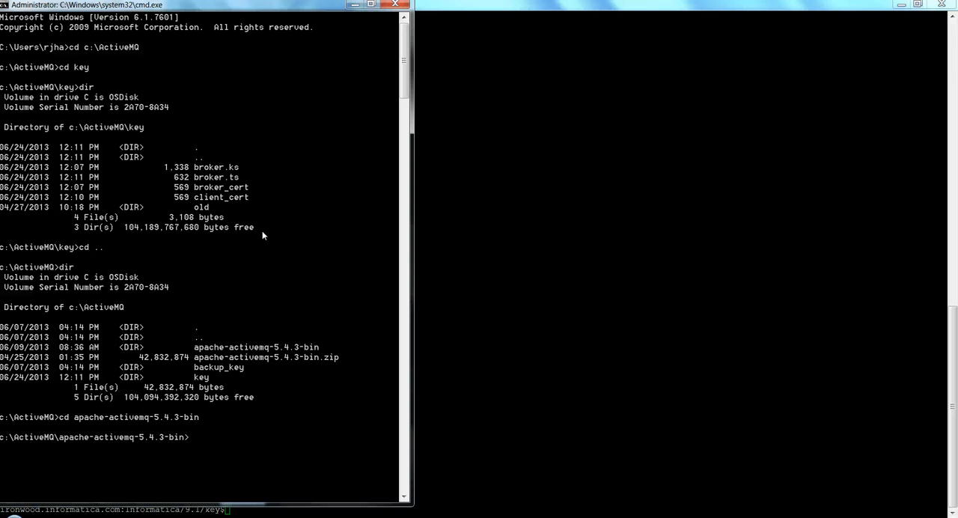
type("dor")
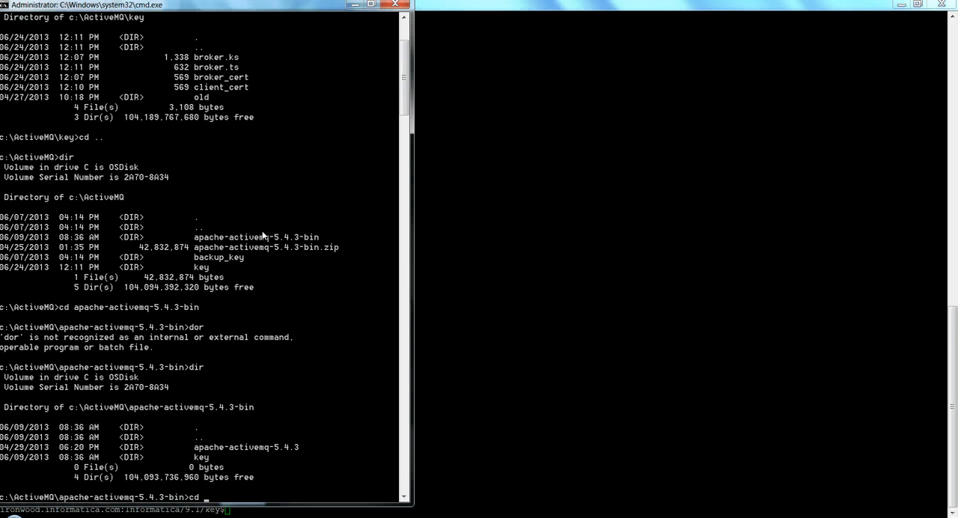
type("cd apache-activemq-5.4.3")
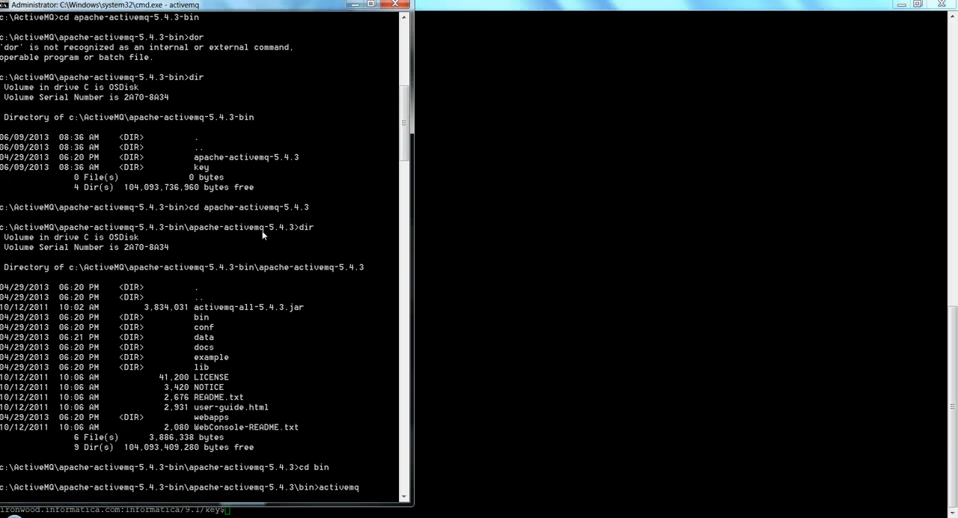
Step: Run activemq and scroll the log to confirm the ssl connector started
key("Return")
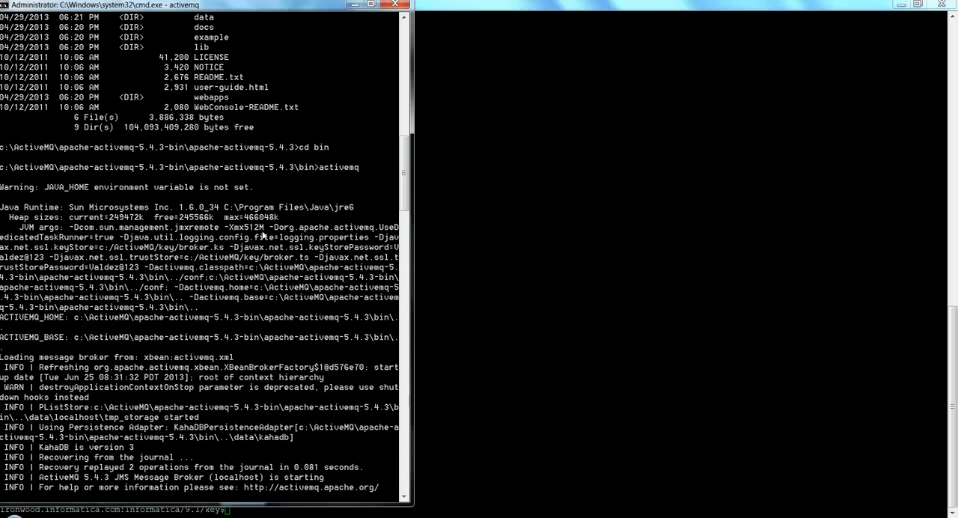
scroll("down", 3)
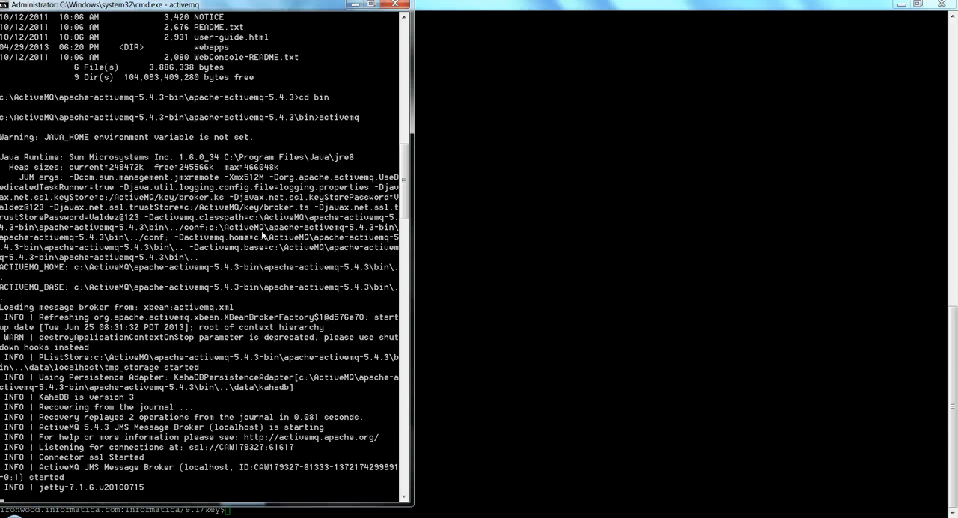
scroll("down", 3)
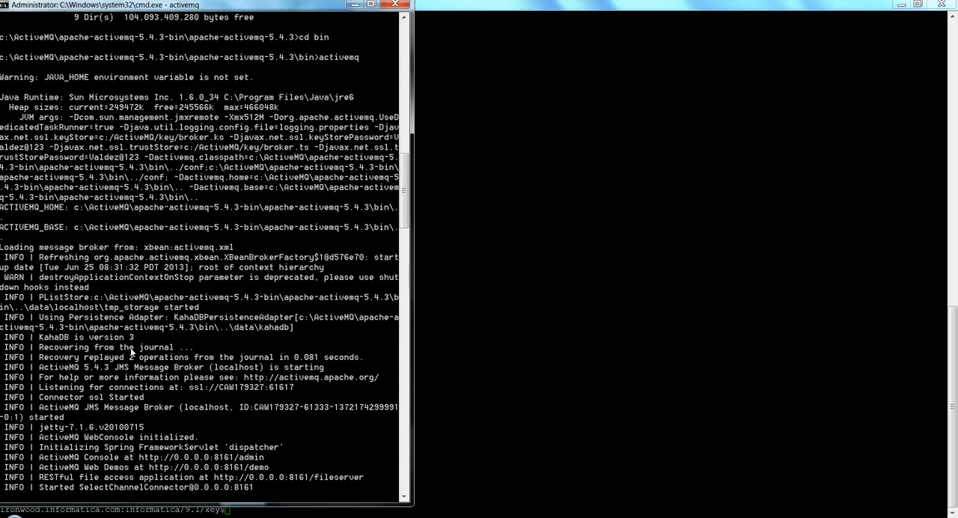
mouse_move(126, 378)
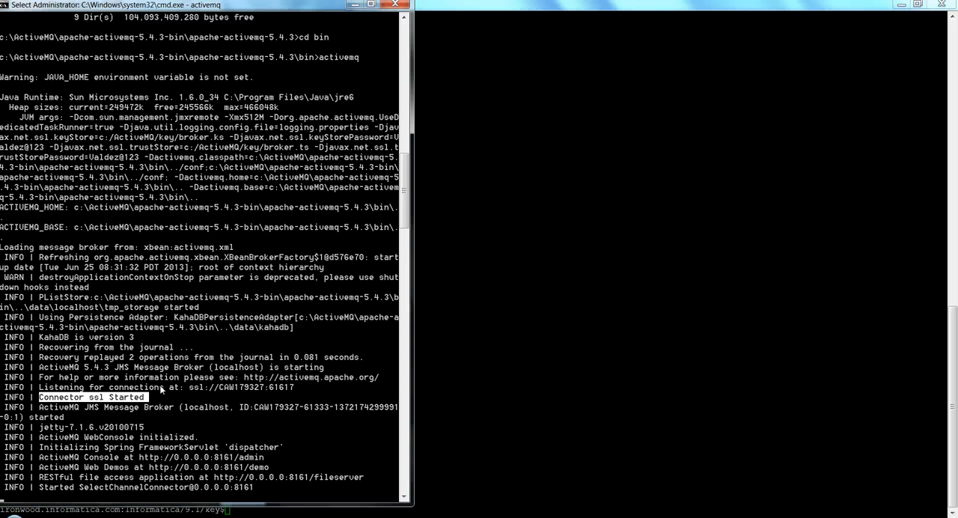
mouse_move(232, 372)
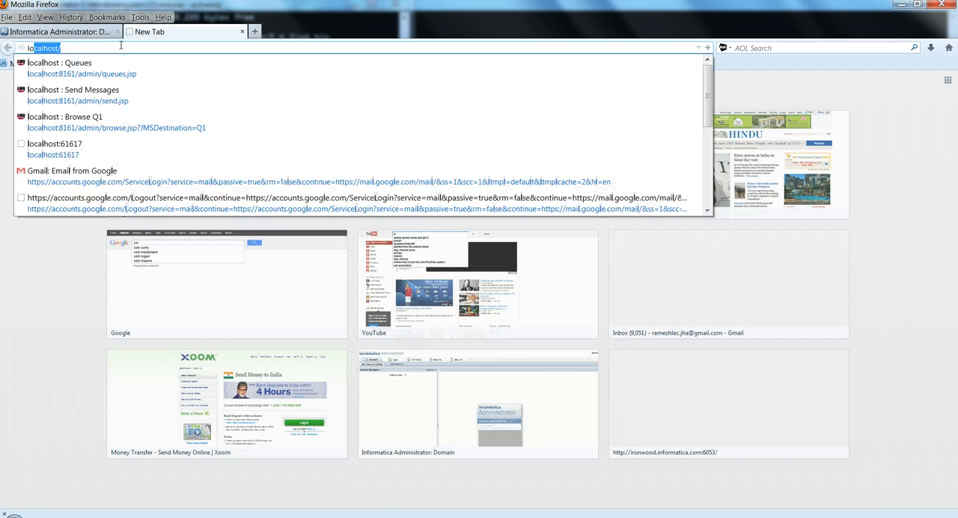
Step: Open localhost:8161/admin/queues.jsp from the Firefox address bar suggestions
left_click(82, 73)
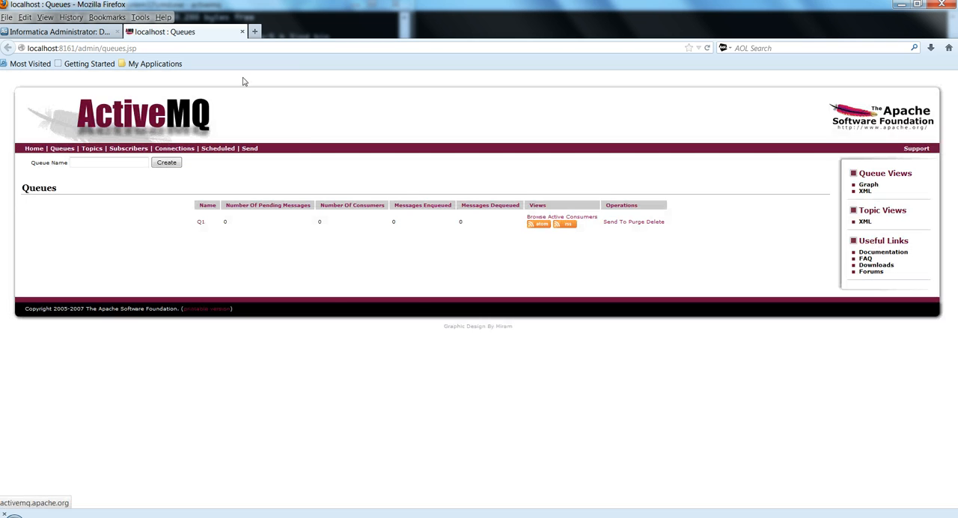
mouse_move(382, 507)
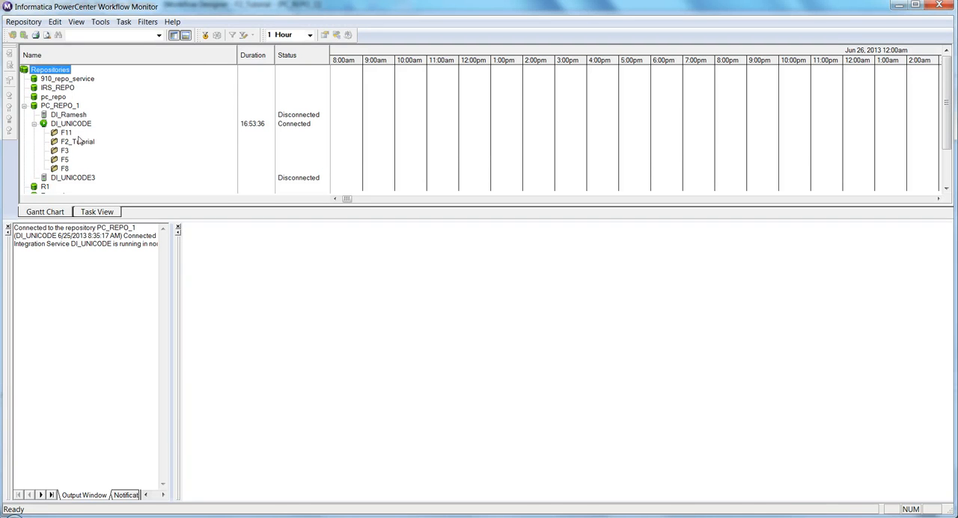
Step: Select F2_Tutorial and the s_m_JMS_ActiveMQ_SSL session, collapse Task Details, then return to Firefox
left_click(76, 141)
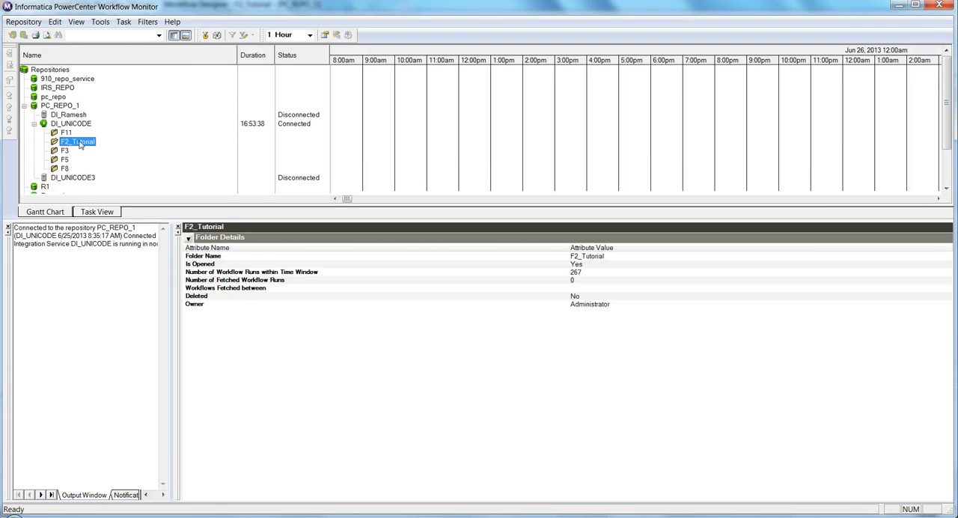
mouse_move(410, 500)
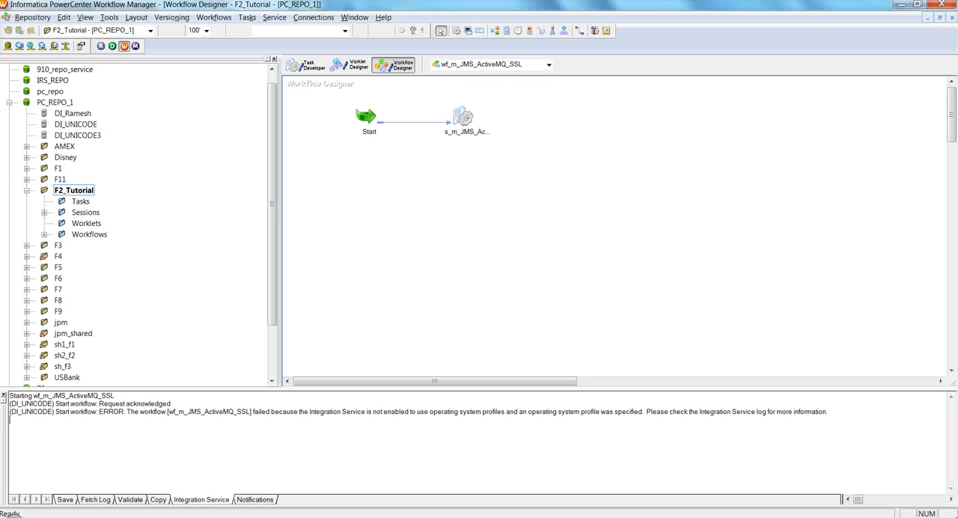
mouse_move(373, 312)
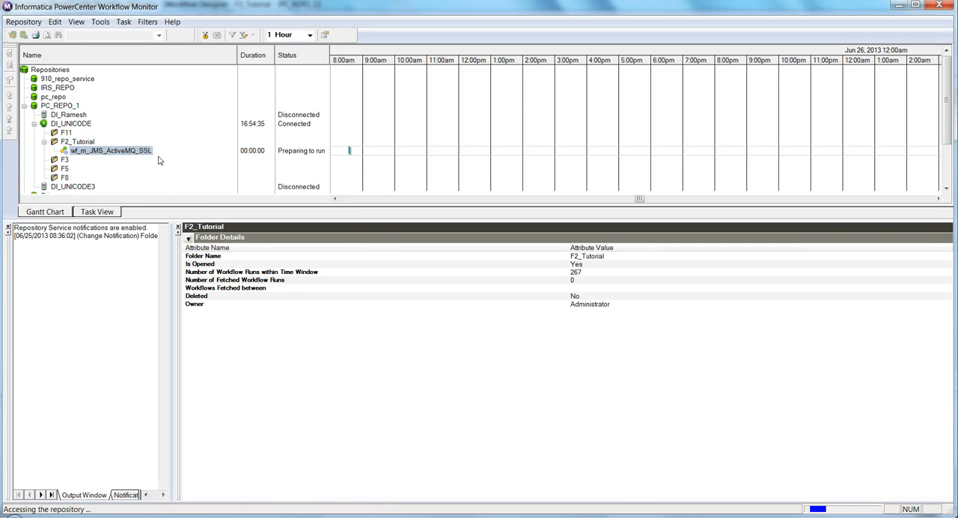
left_click(118, 159)
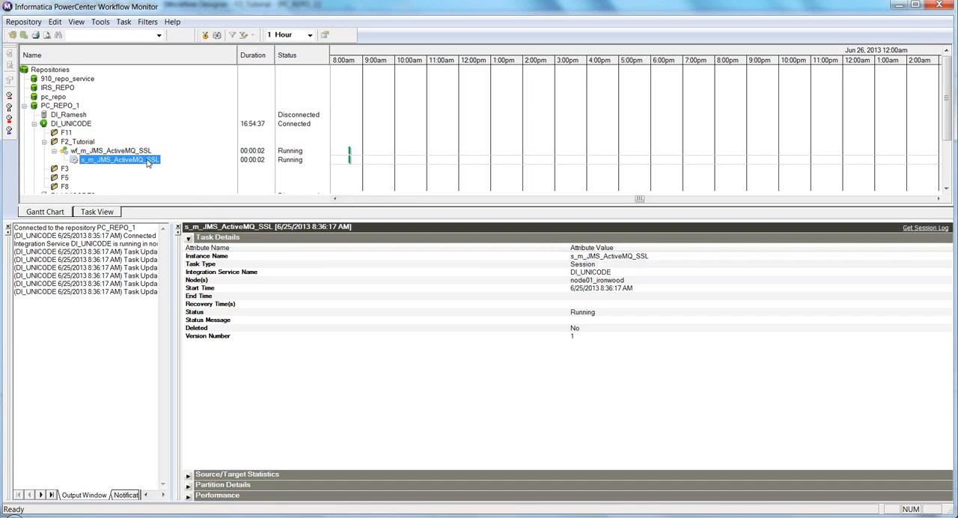
left_click(189, 237)
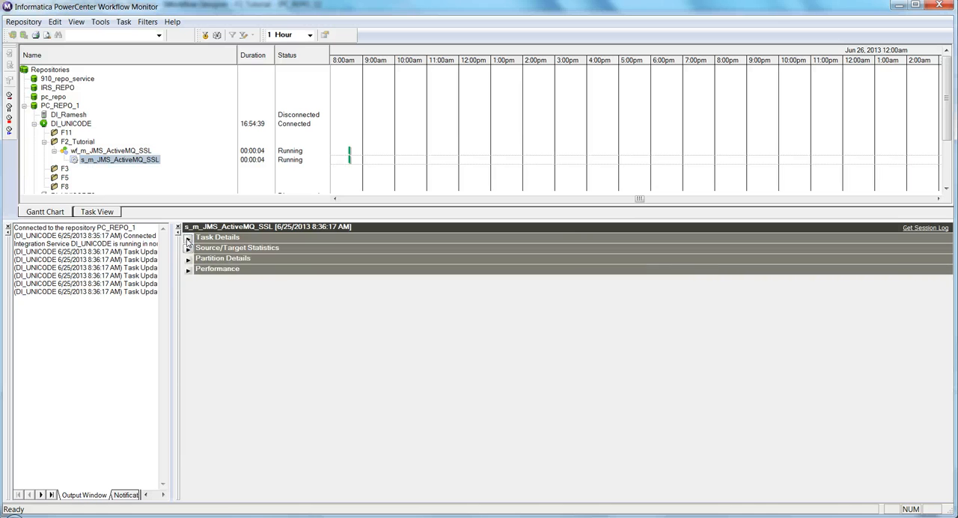
left_click(189, 248)
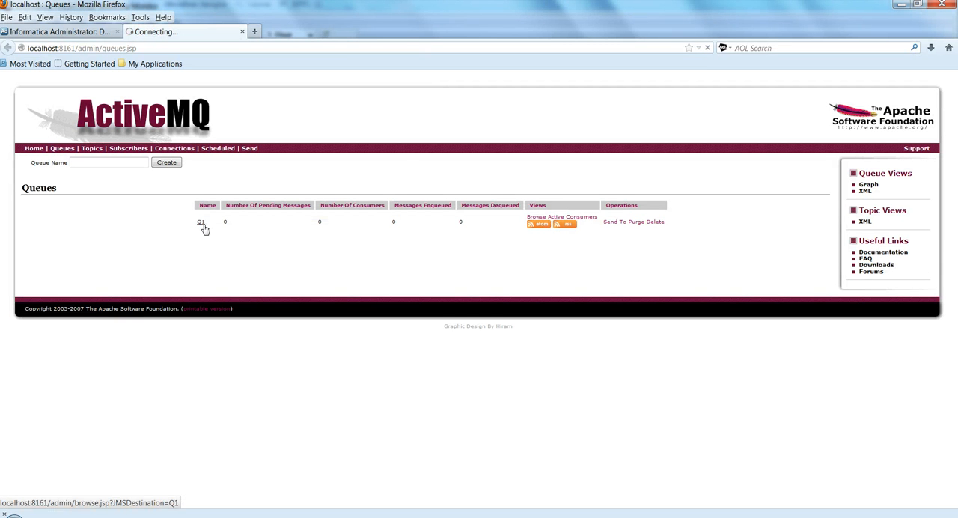
mouse_move(201, 225)
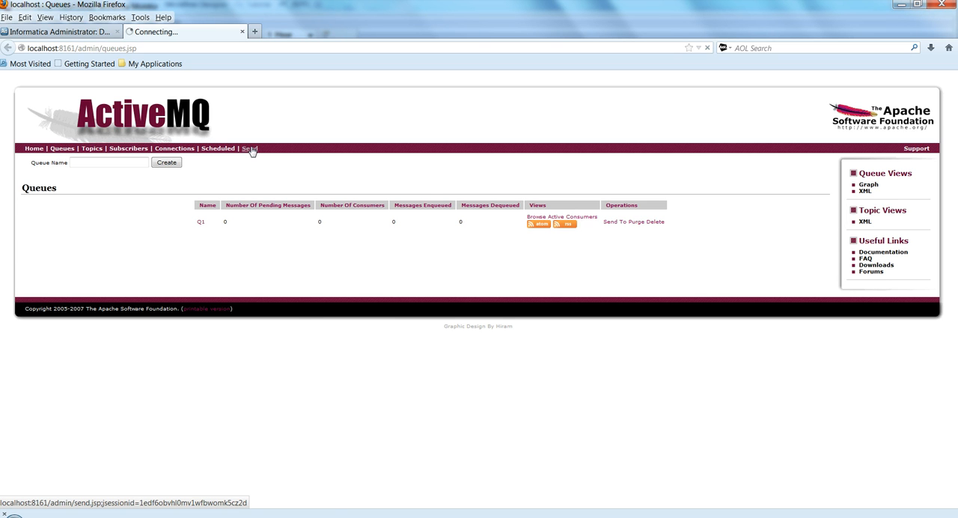
Step: On the Send page, replace destination foo.bar with Q1 and enter body 'Test JMS through SSL'
left_click(250, 147)
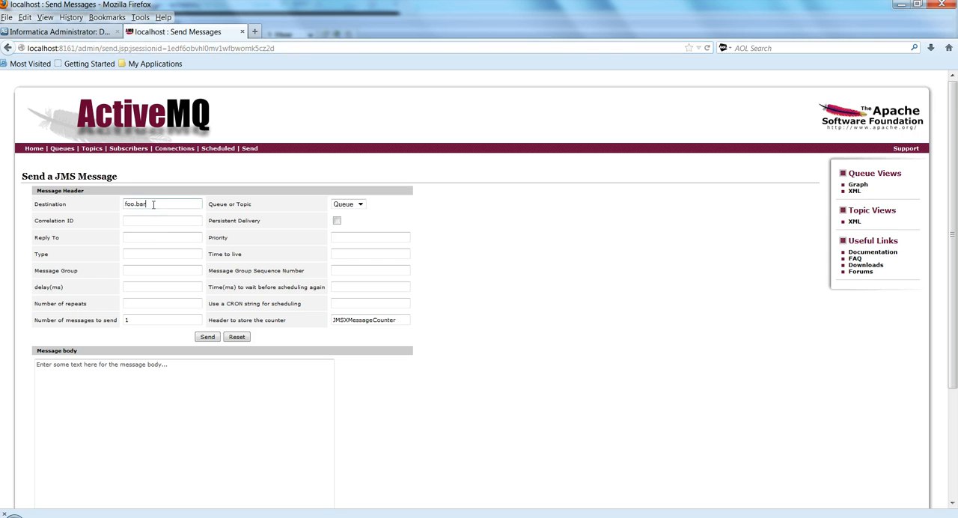
double_click(136, 203)
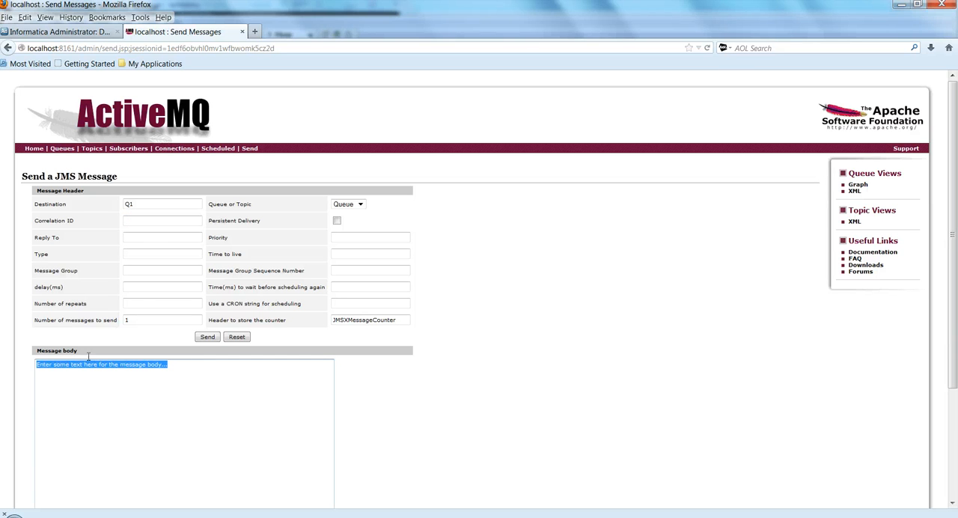
type("Test")
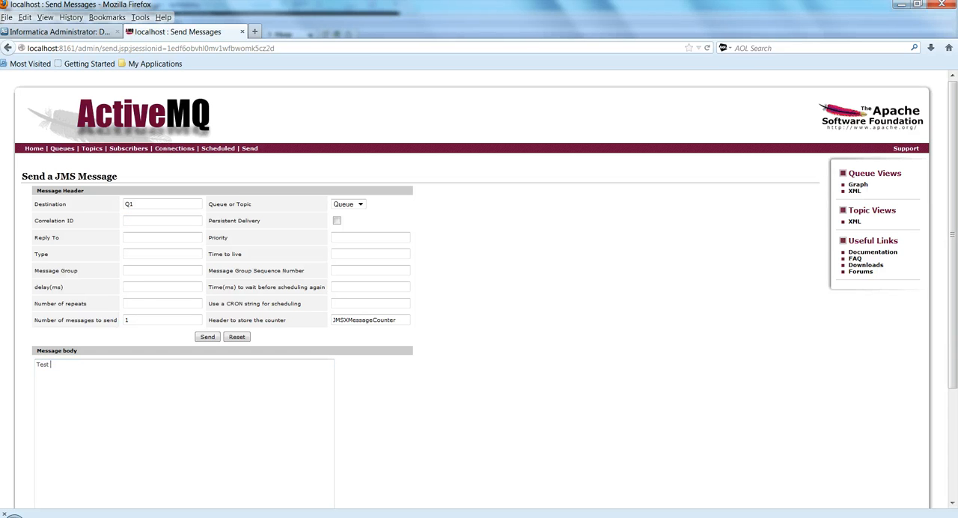
type("JMS")
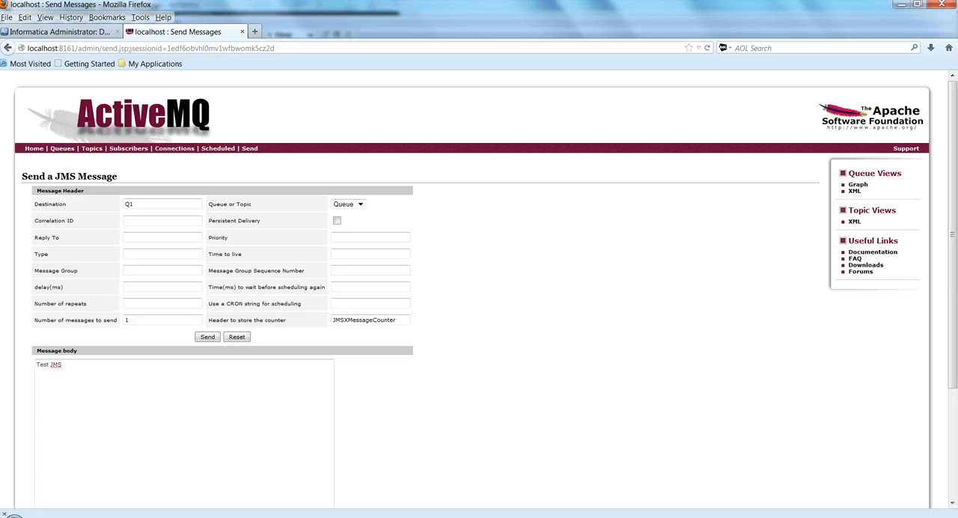
type("through")
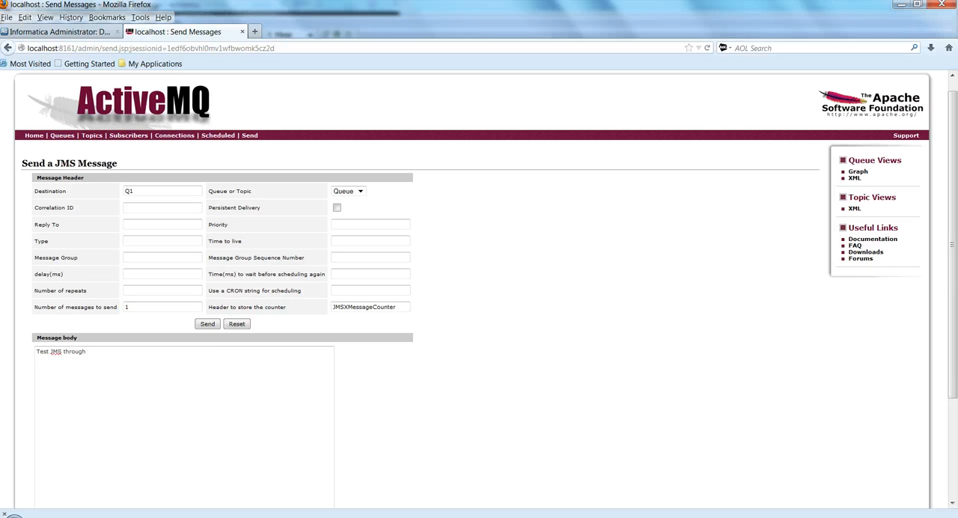
type("SSL")
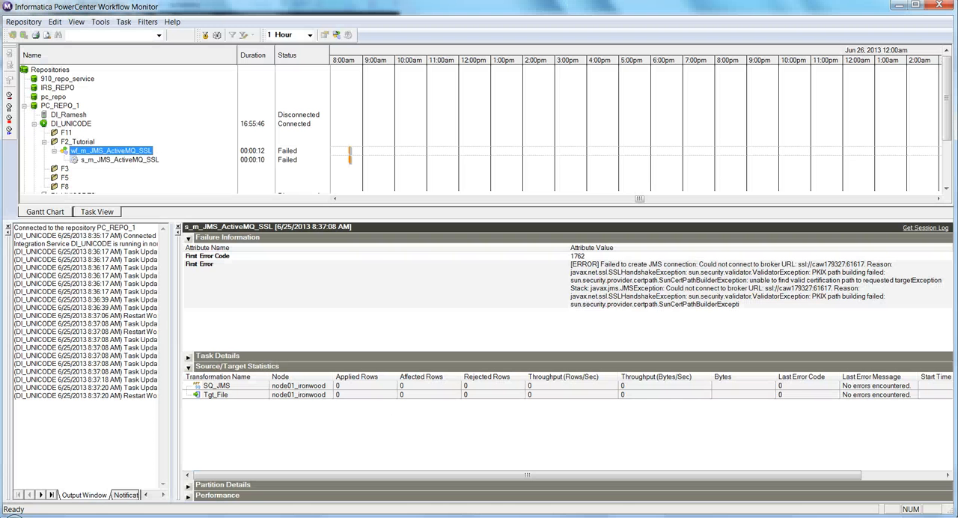
mouse_move(163, 190)
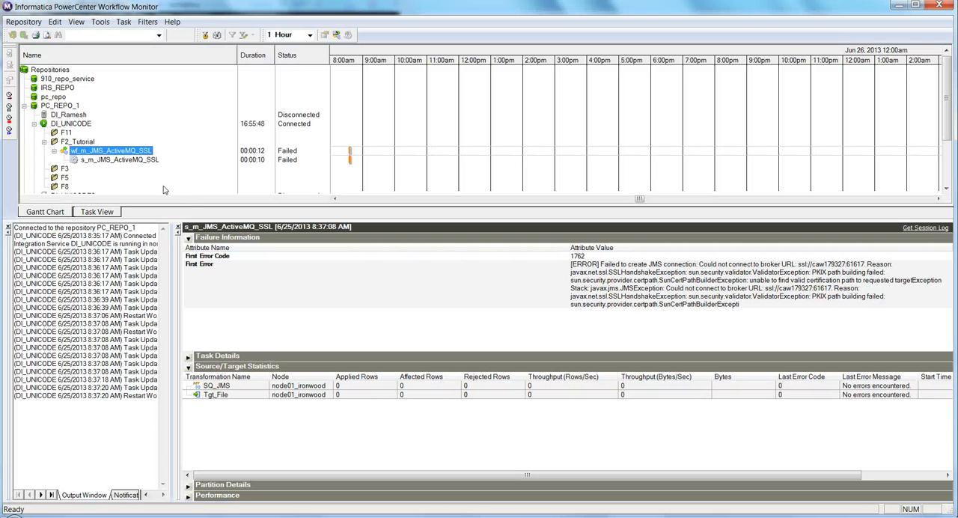
Step: Show the s_m_JMS_ActiveMQ_SSL session log full-screen to read the PKIX certification path error
left_click(118, 159)
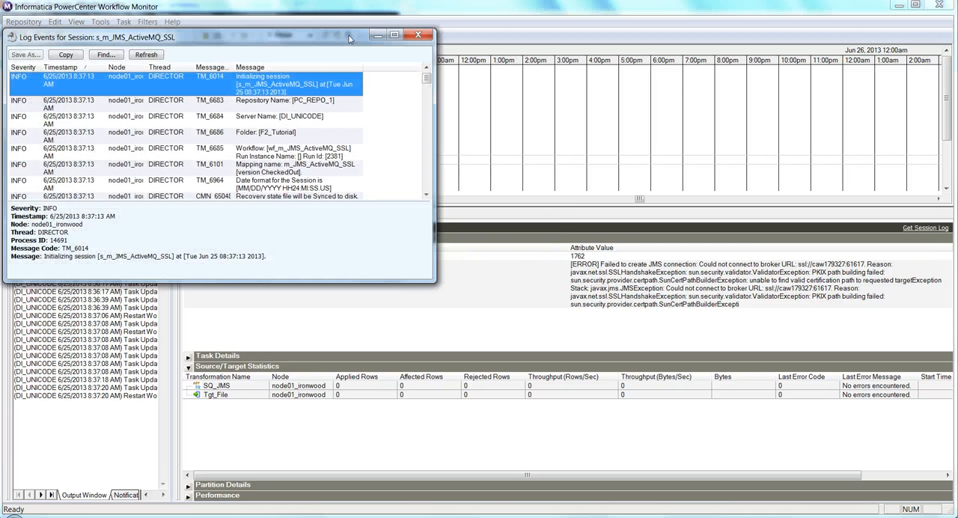
left_click(398, 35)
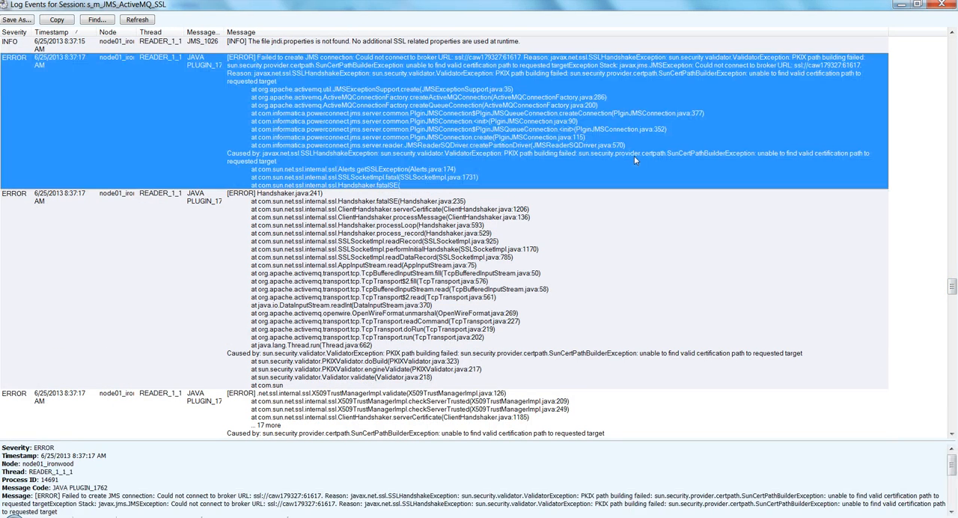
mouse_move(852, 157)
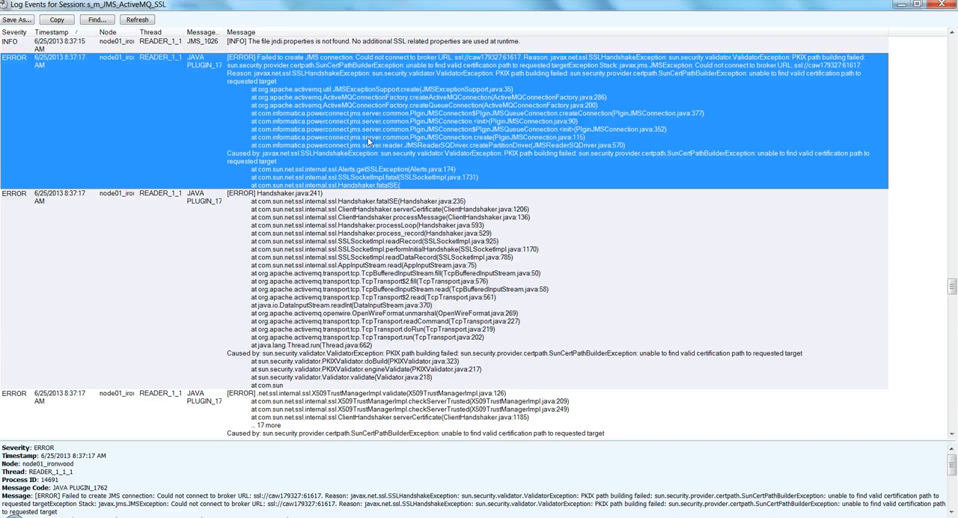
mouse_move(720, 83)
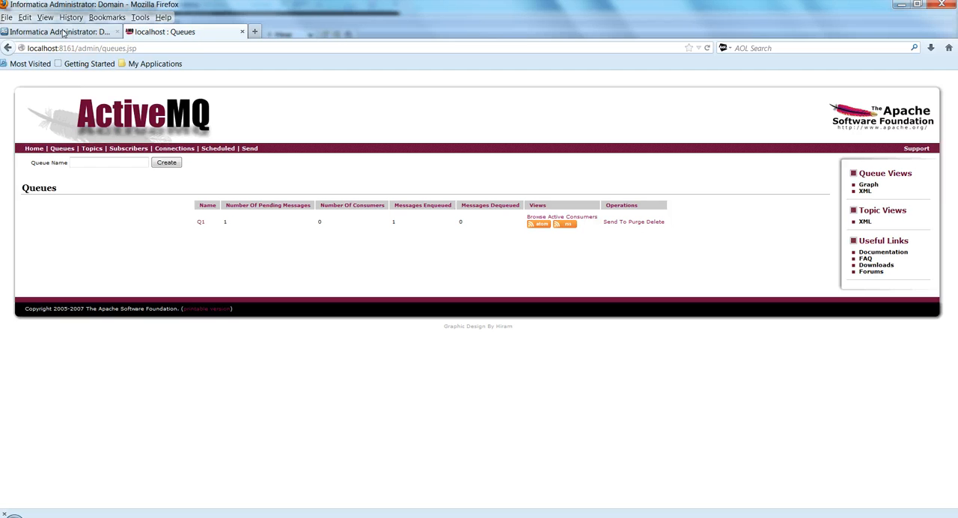
Step: Switch to Informatica Administrator to view DI_UNICODE's process properties
left_click(60, 31)
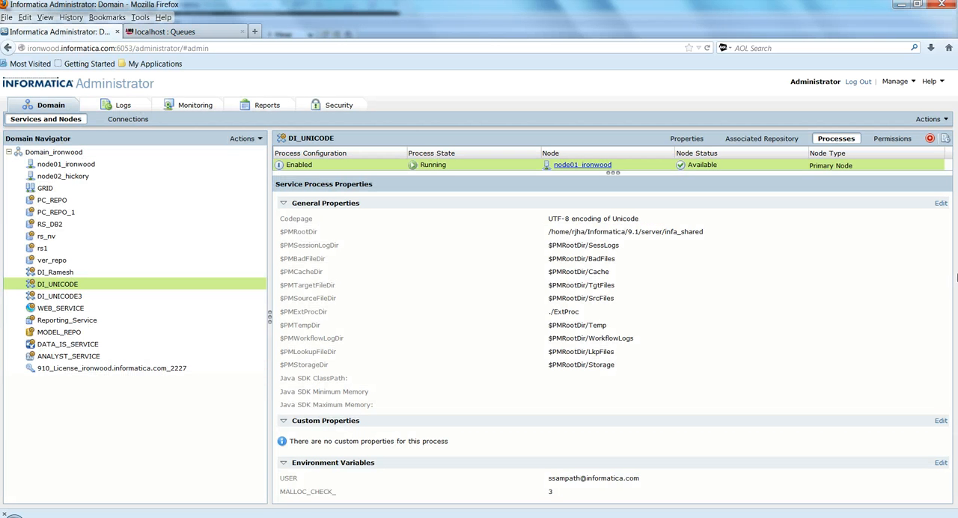
mouse_move(371, 394)
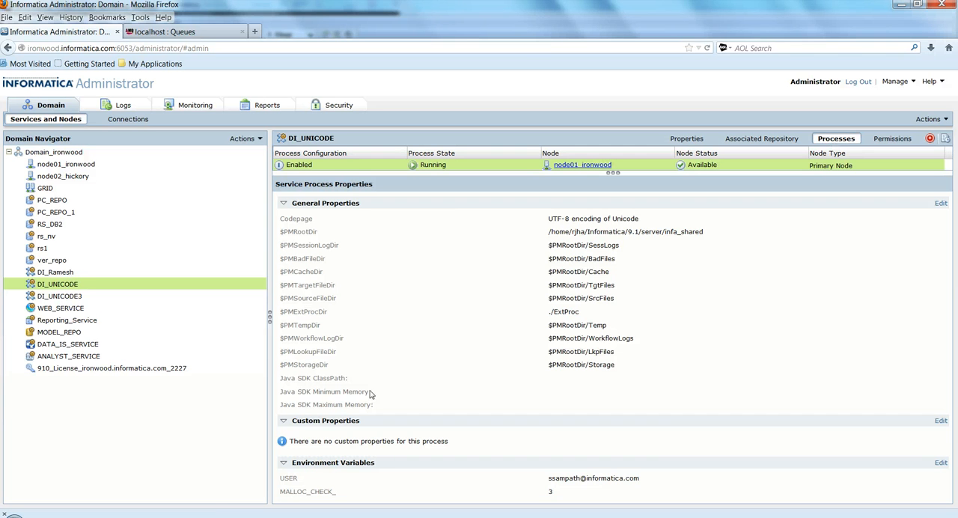
mouse_move(941, 421)
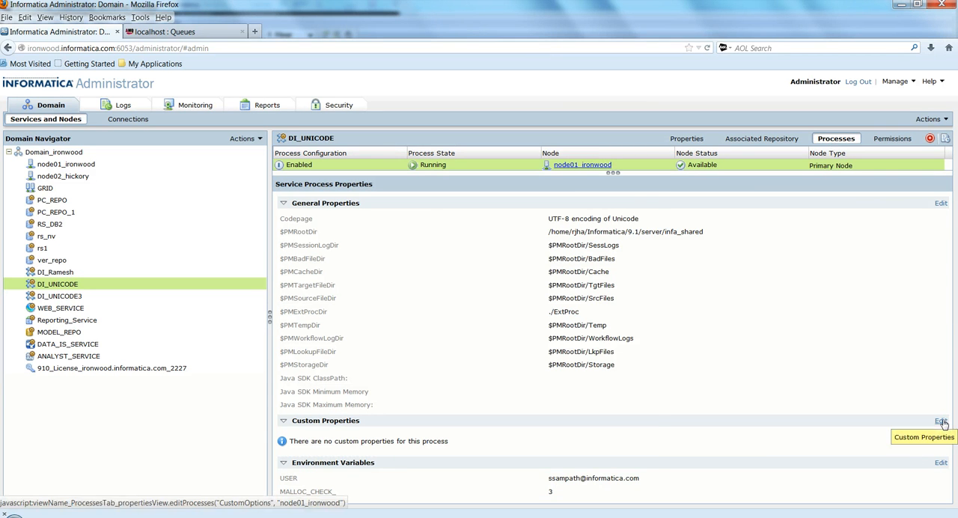
Step: Add custom property JVMOption1 with the SSL keystore setting
left_click(941, 421)
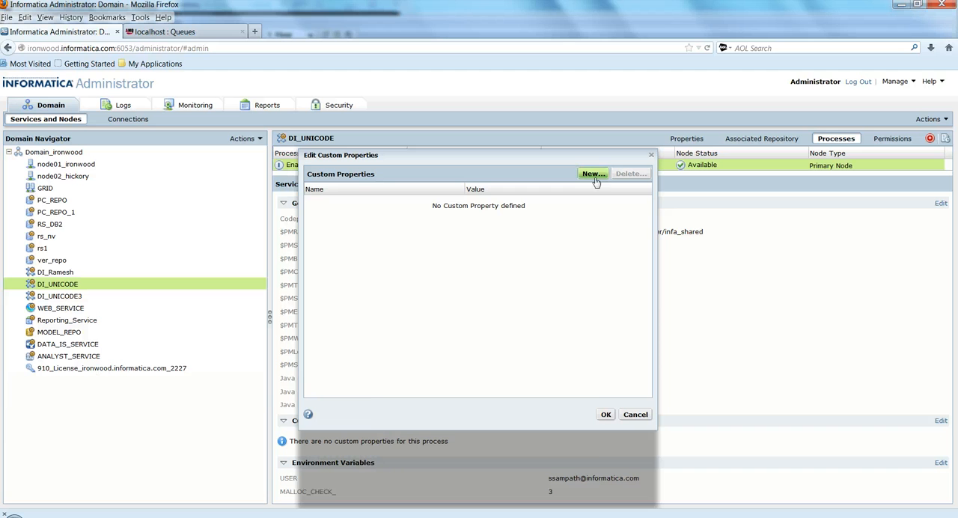
left_click(593, 173)
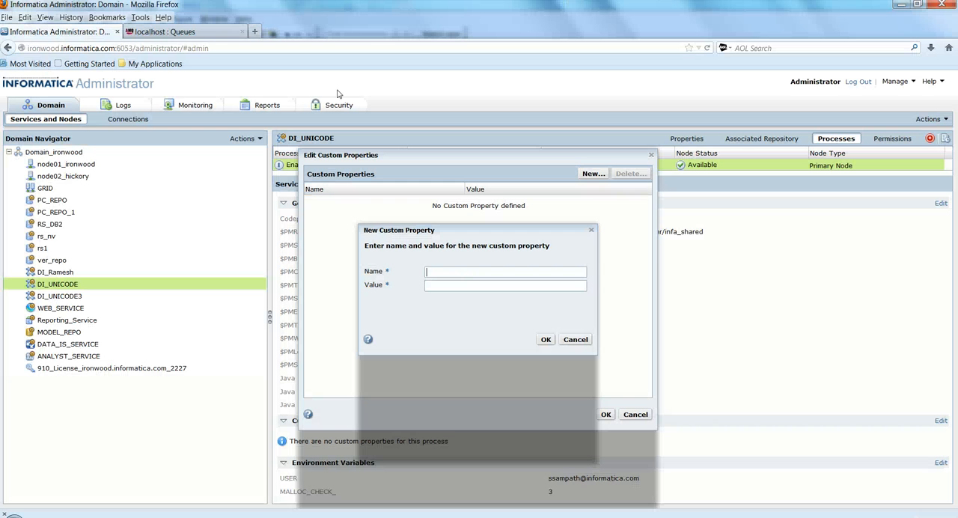
type("JXMOption1")
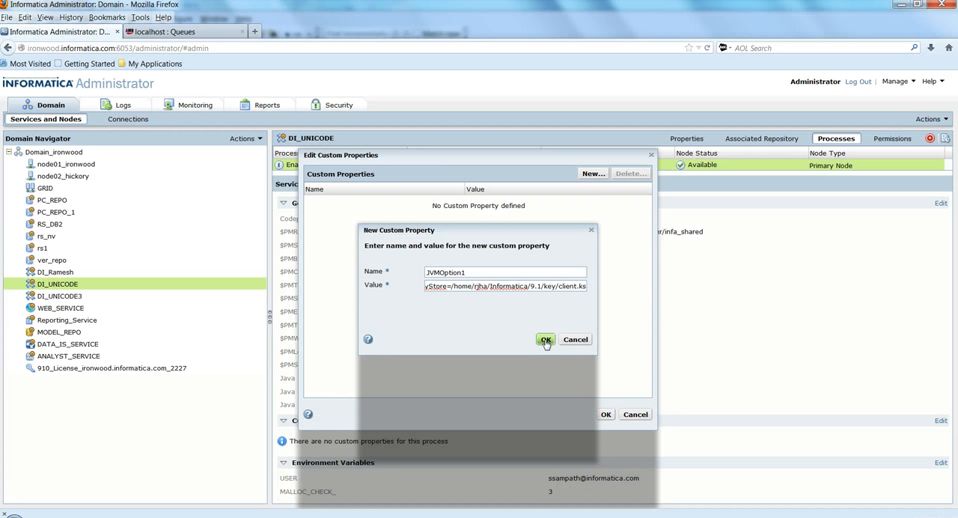
left_click(545, 339)
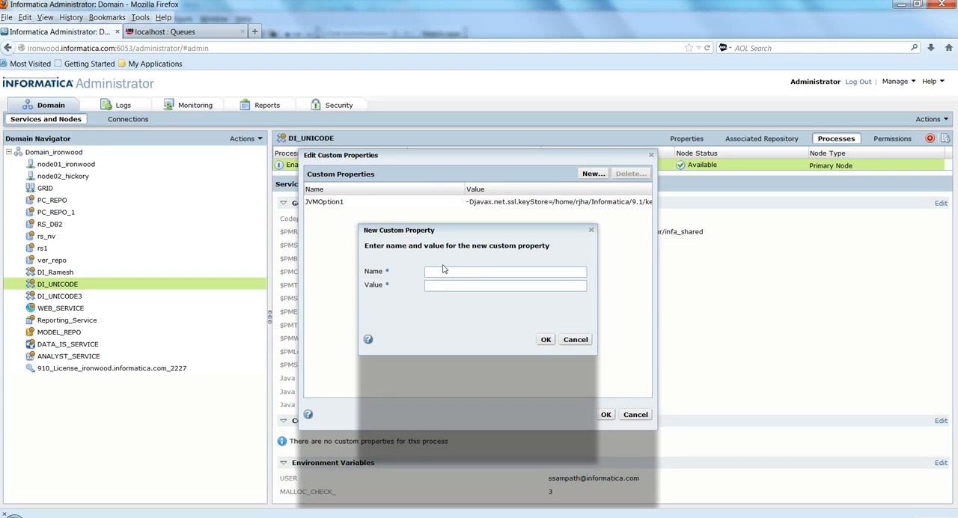
type("JVMOption2")
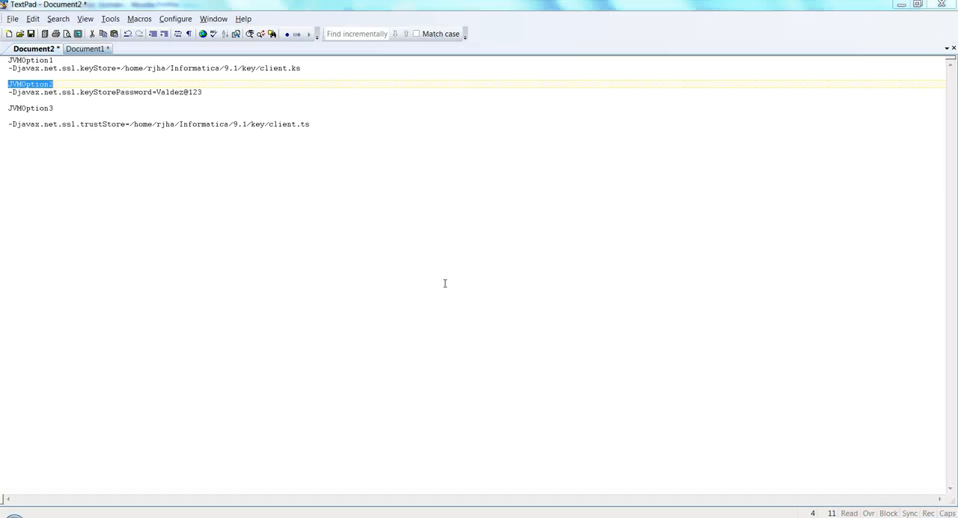
triple_click(109, 92)
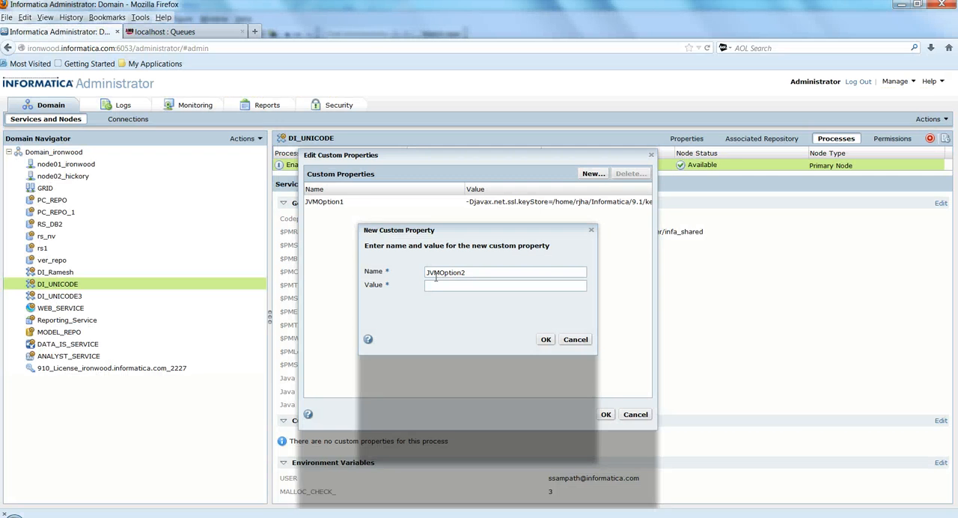
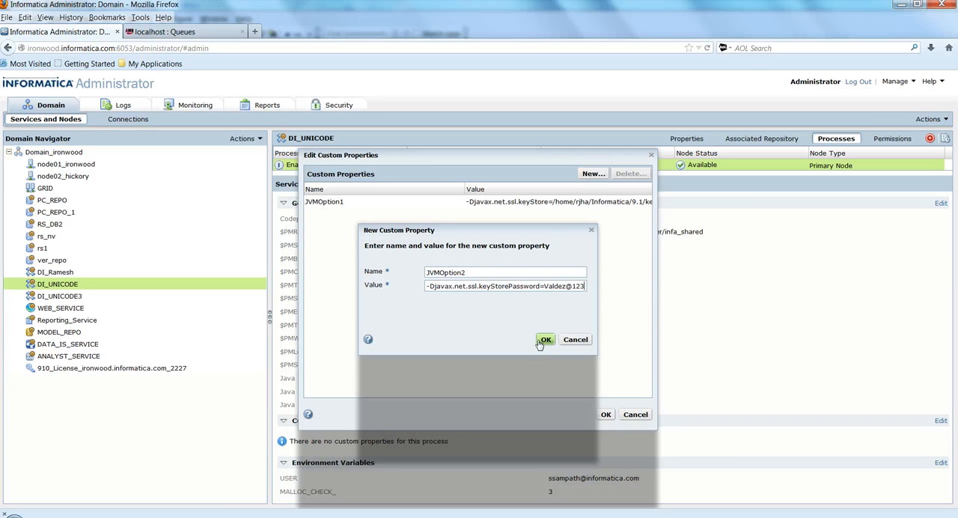
left_click(545, 340)
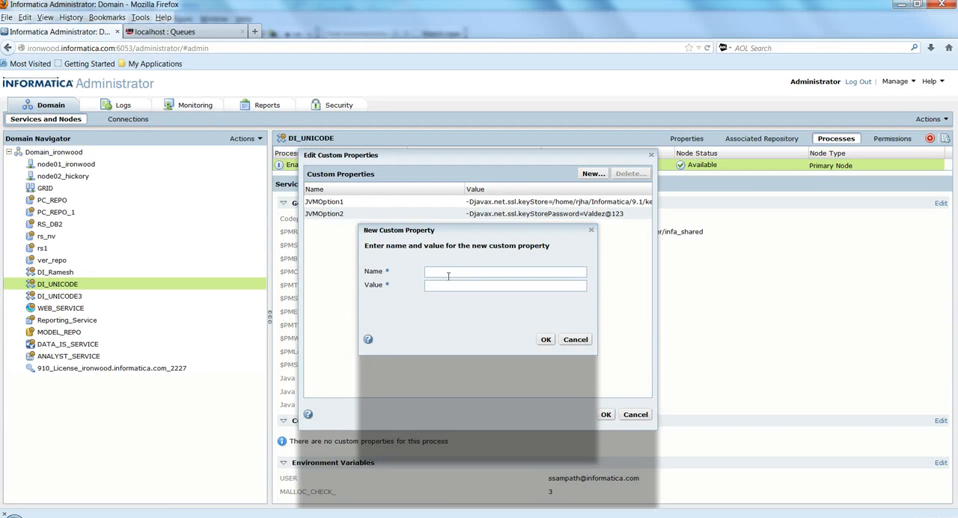
type("JVMOption3")
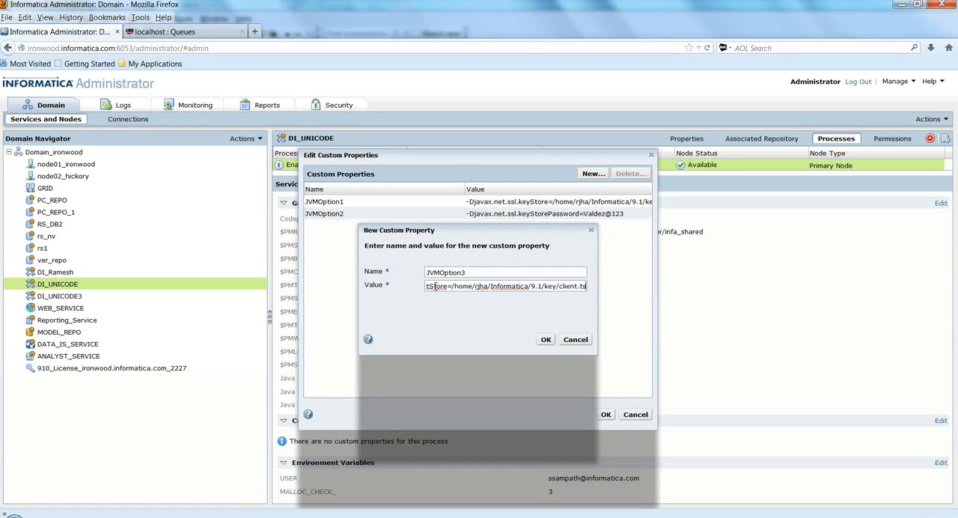
left_click(546, 339)
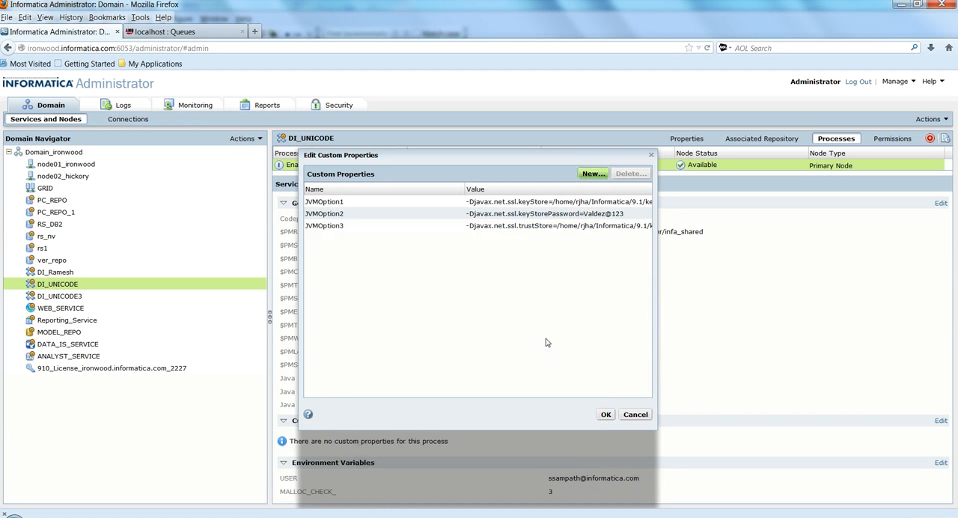
mouse_move(599, 379)
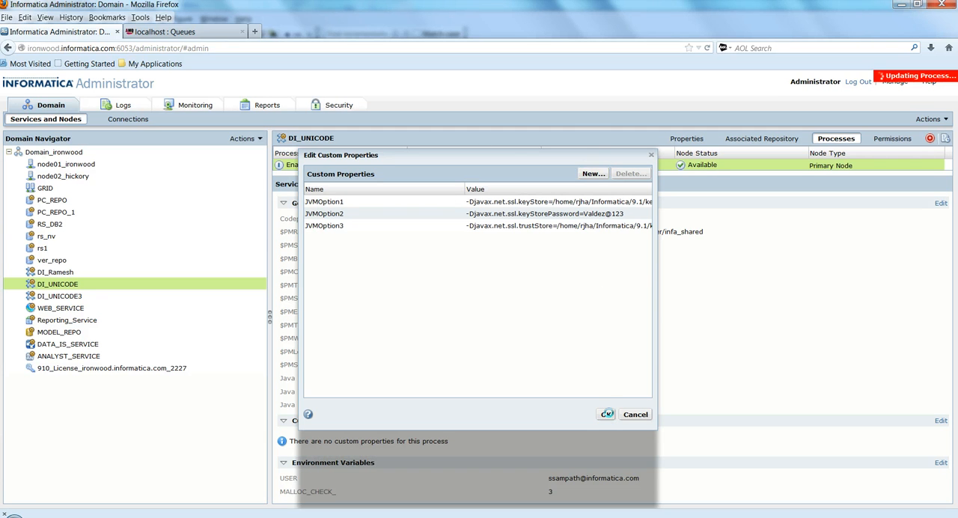
left_click(635, 414)
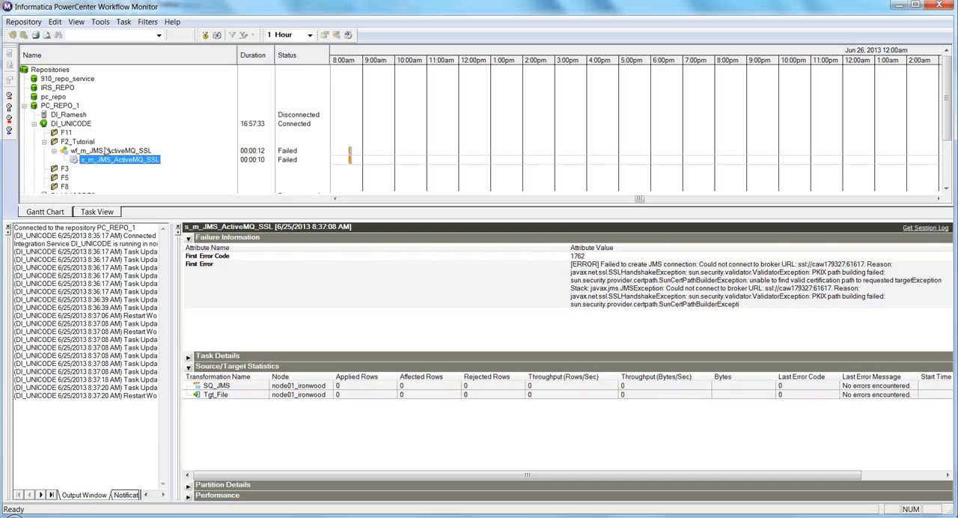
Step: Restart wf_m_JMS_ActiveMQ_SSL and check the session moved one row into Tgt_File
right_click(111, 150)
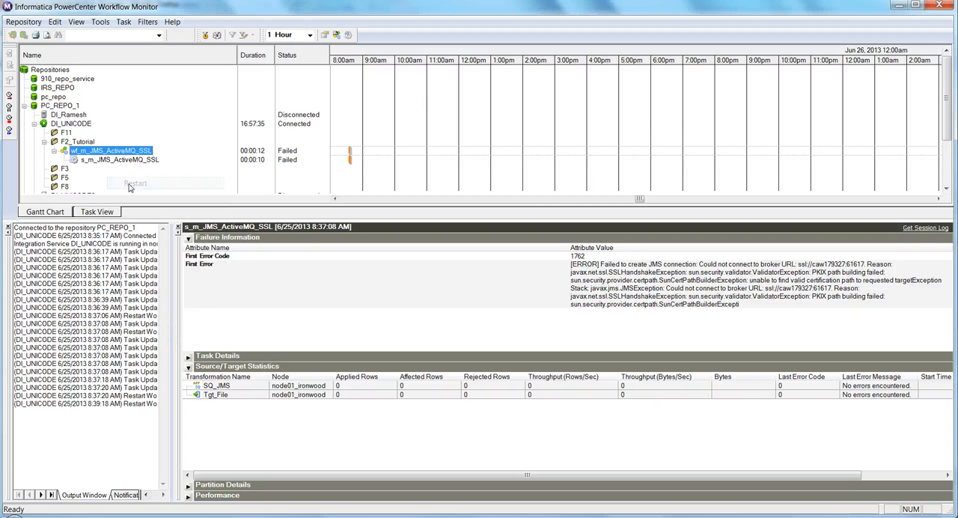
left_click(136, 182)
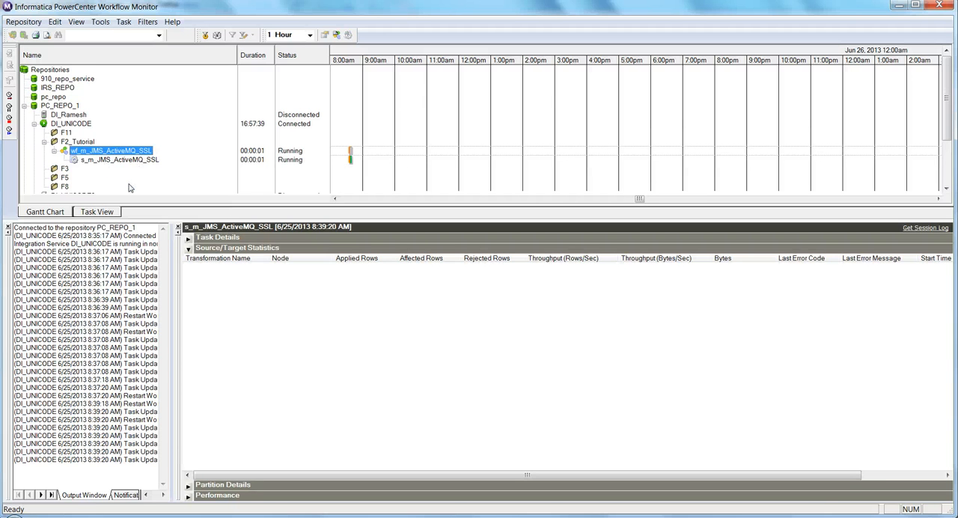
left_click(116, 159)
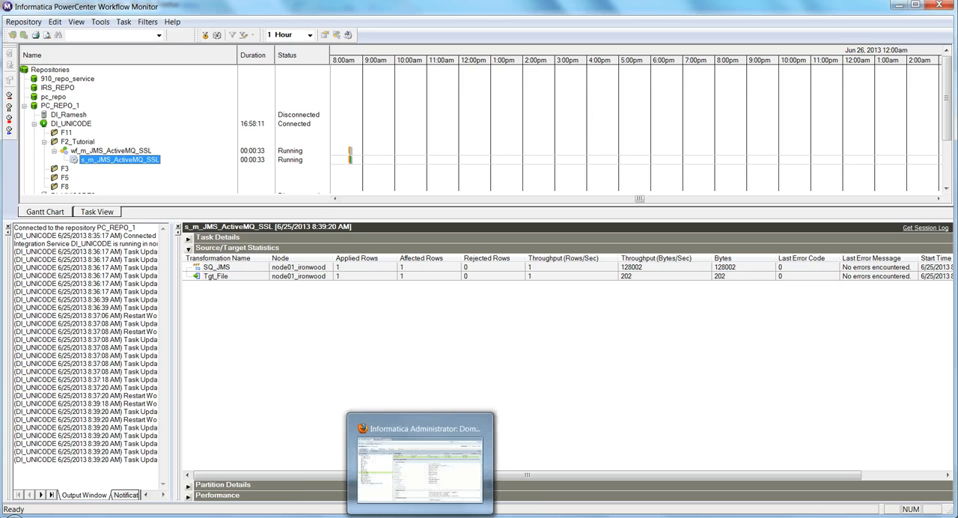
left_click(216, 267)
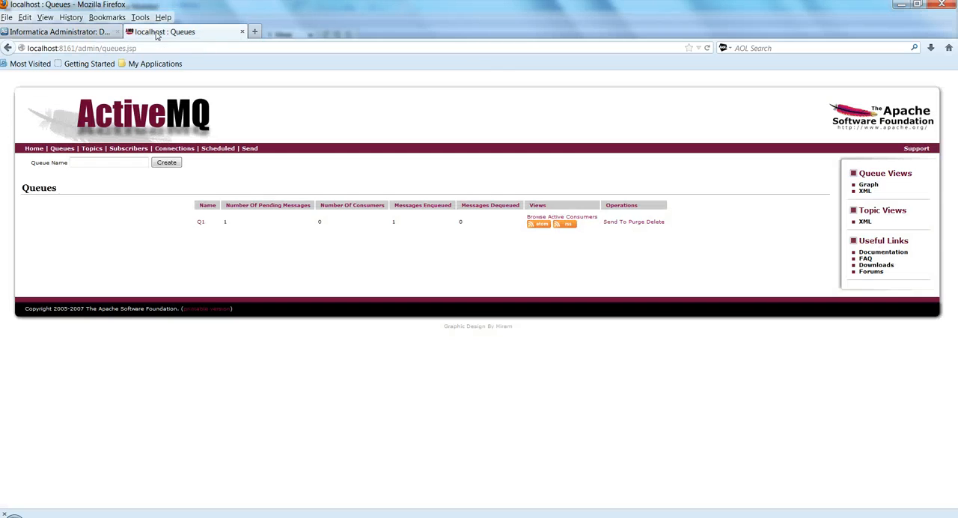
Step: Confirm Q1 is empty, then draft a JMS test message to destination Q1
left_click(201, 222)
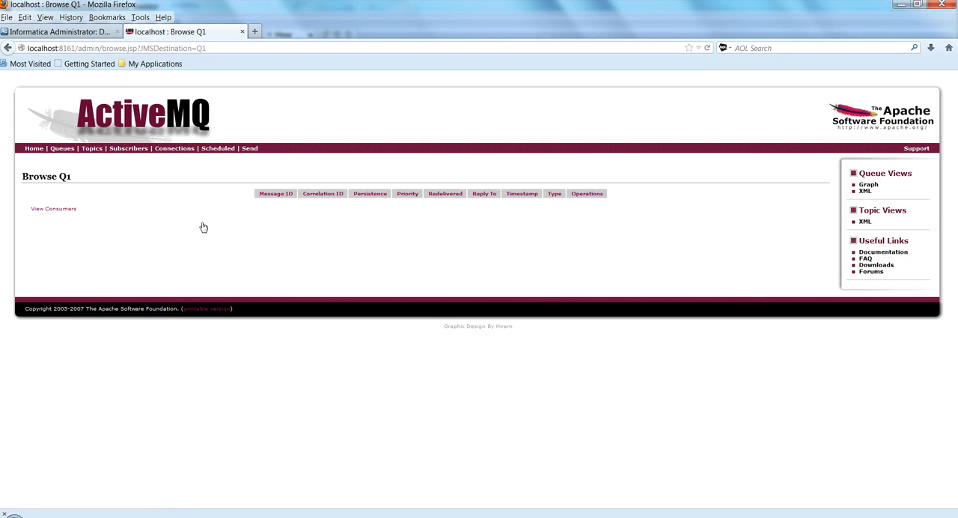
left_click(249, 148)
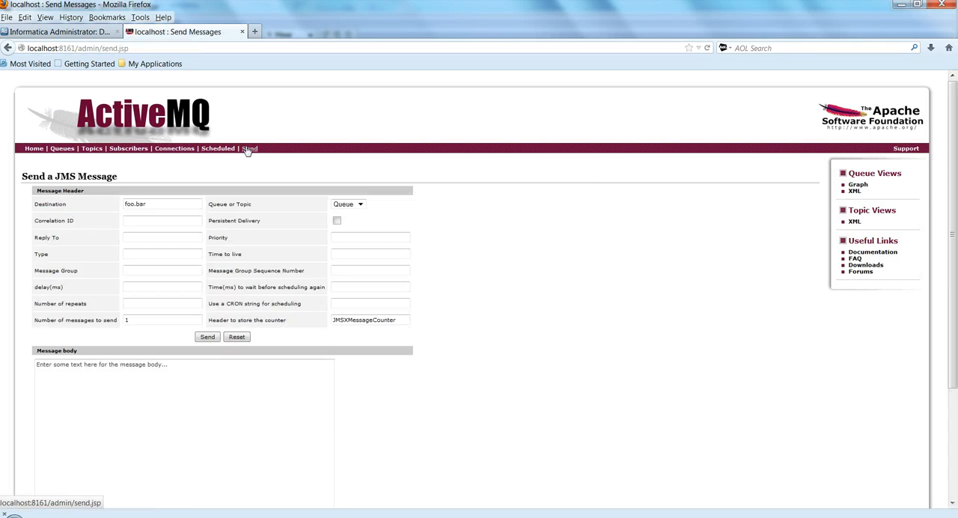
triple_click(162, 204)
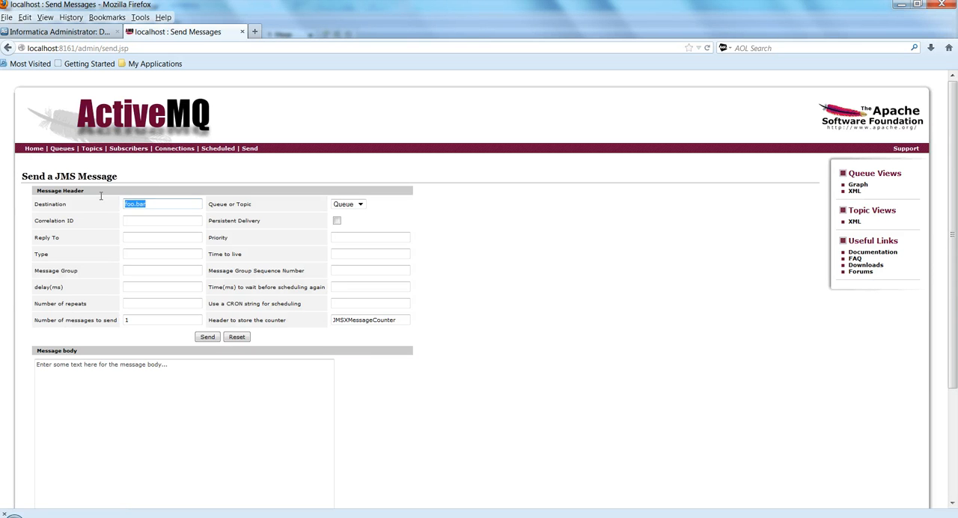
type("Q1")
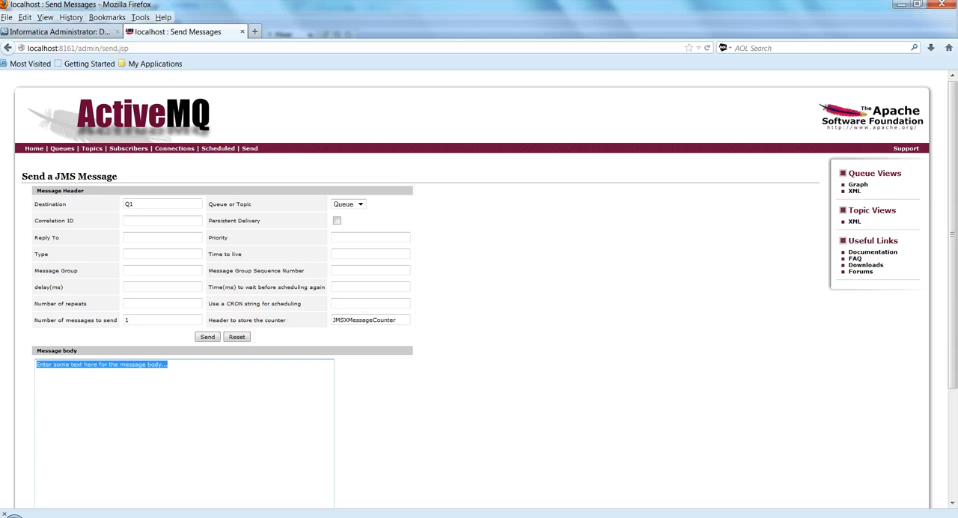
type("Test")
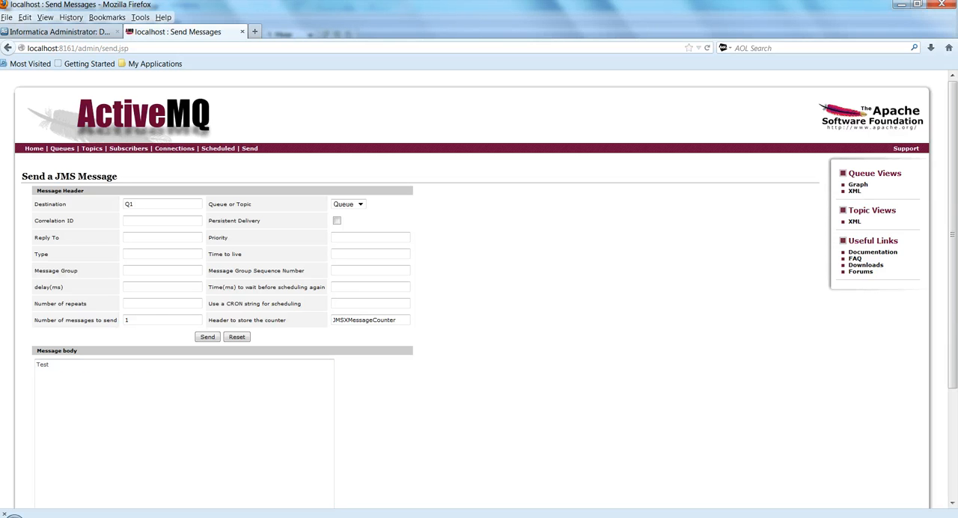
type("message for SSL connectivity throu")
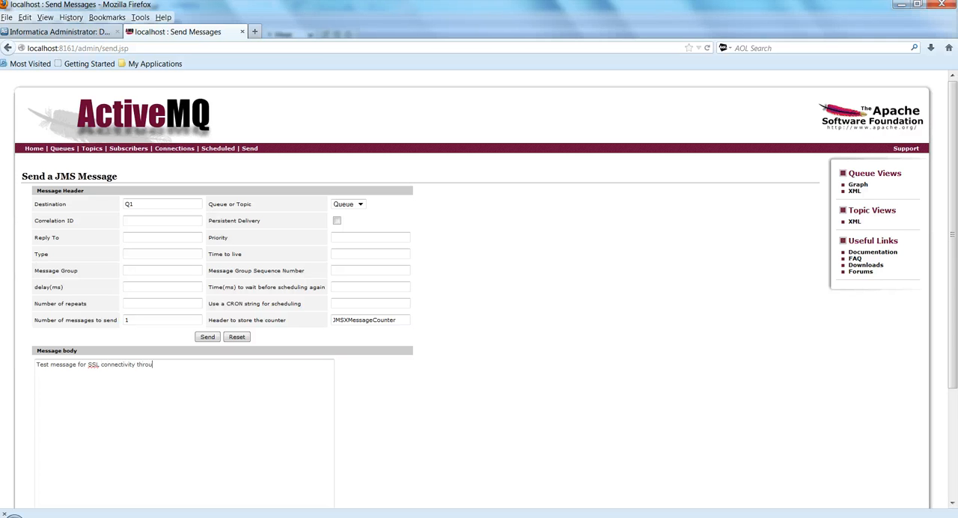
type("gh JMS")
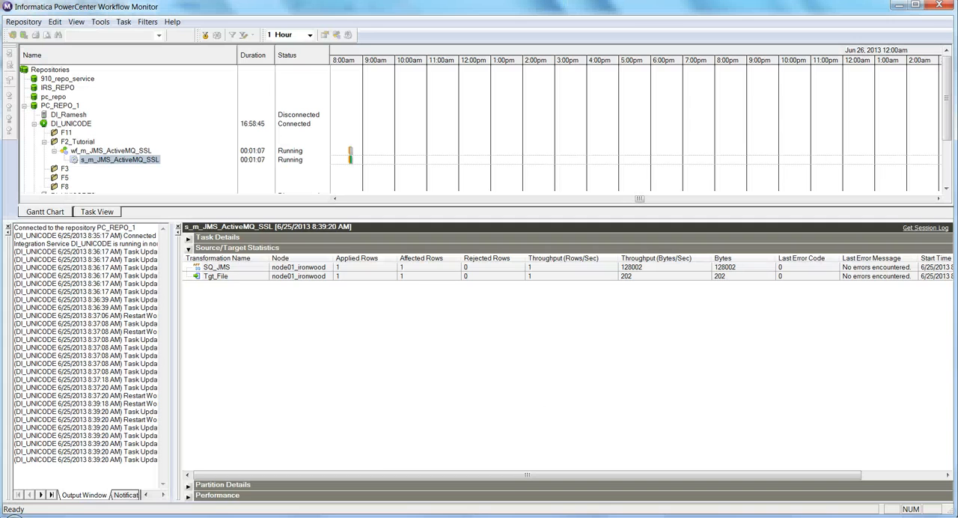
Step: Select the running session to confirm two rows read from SQ_JMS into Tgt_File
left_click(119, 159)
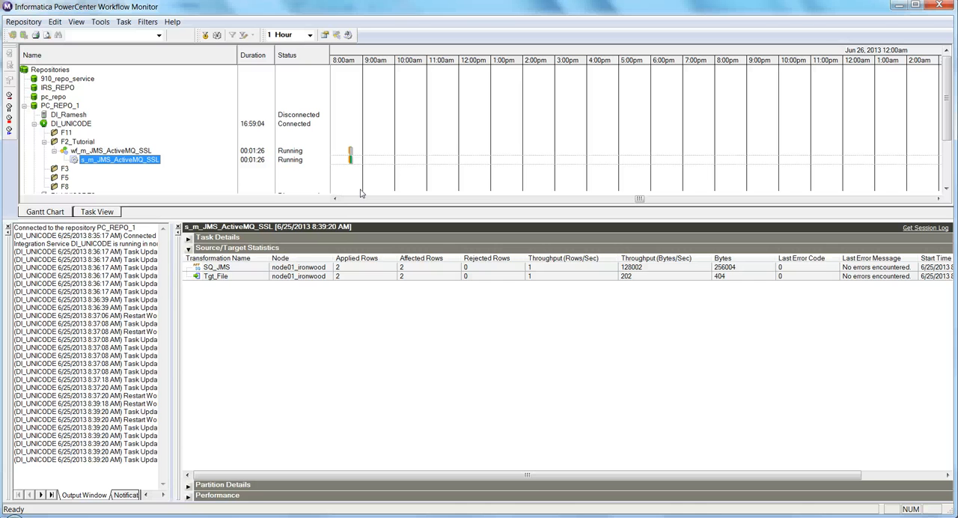
mouse_move(395, 357)
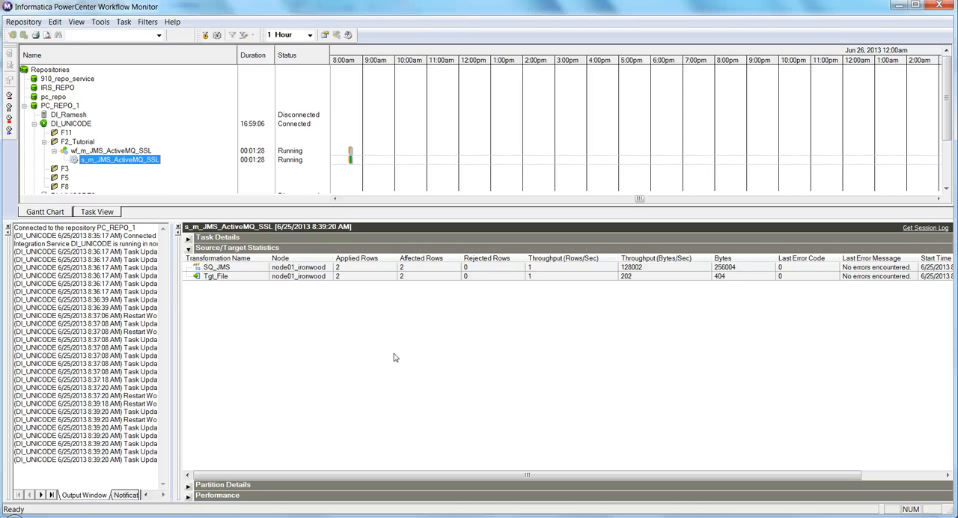